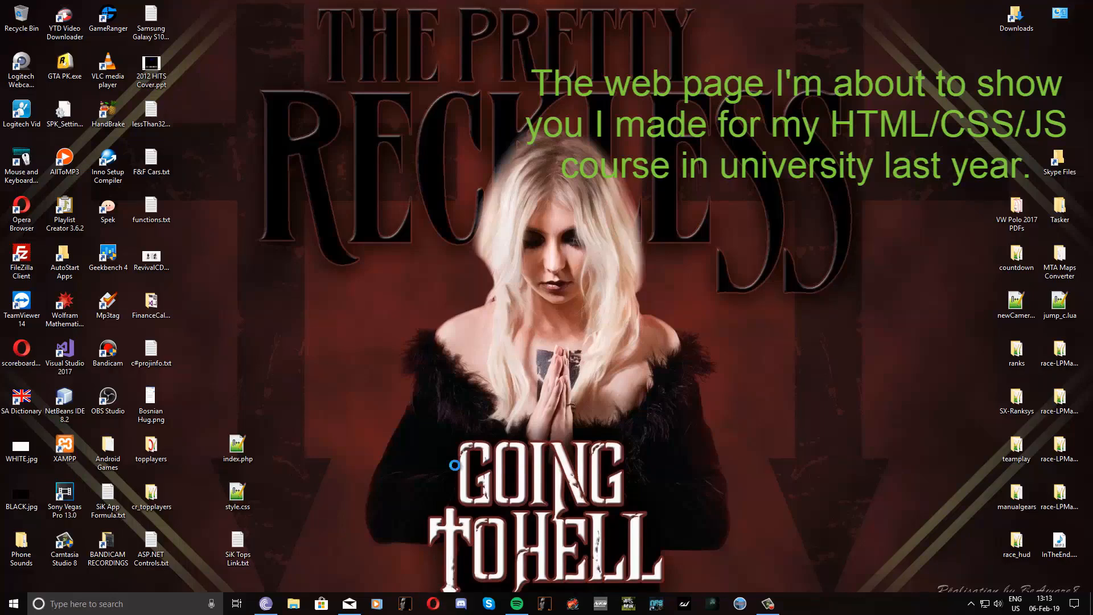
{"action": "left_click", "coordinate": [432, 604]}
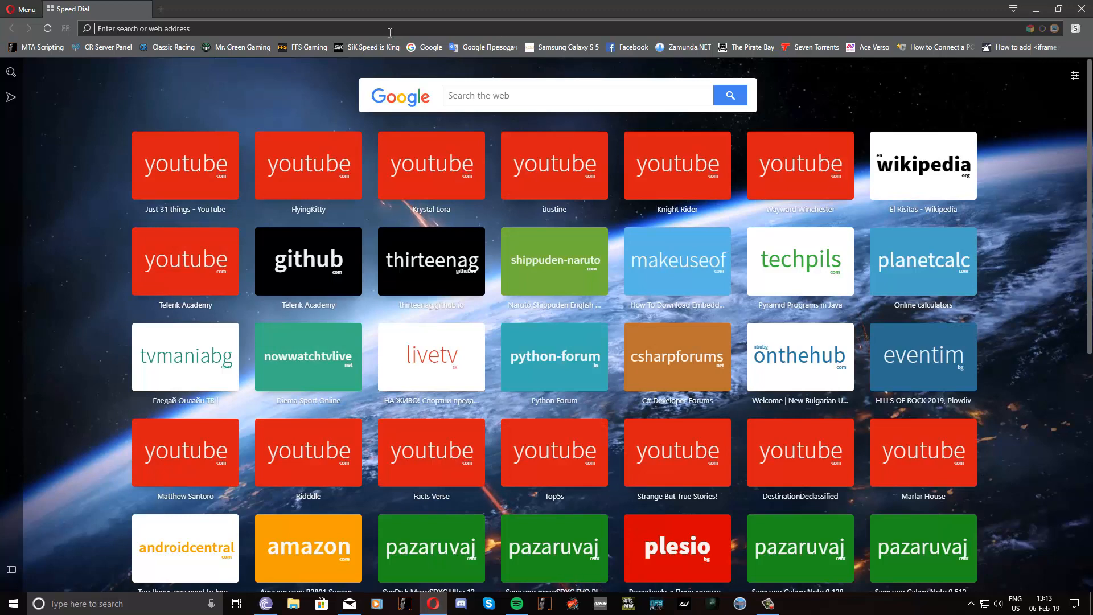
{"action": "type", "text": "www.classicracing.ml/MusicShop.html"}
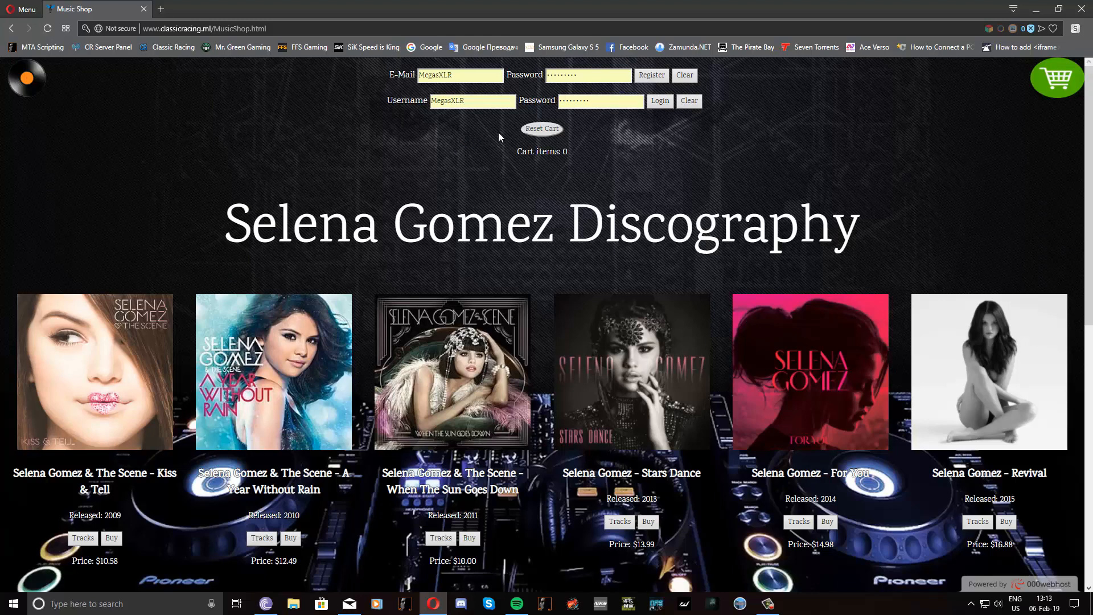
{"action": "scroll", "scroll_direction": "down", "scroll_amount": 3}
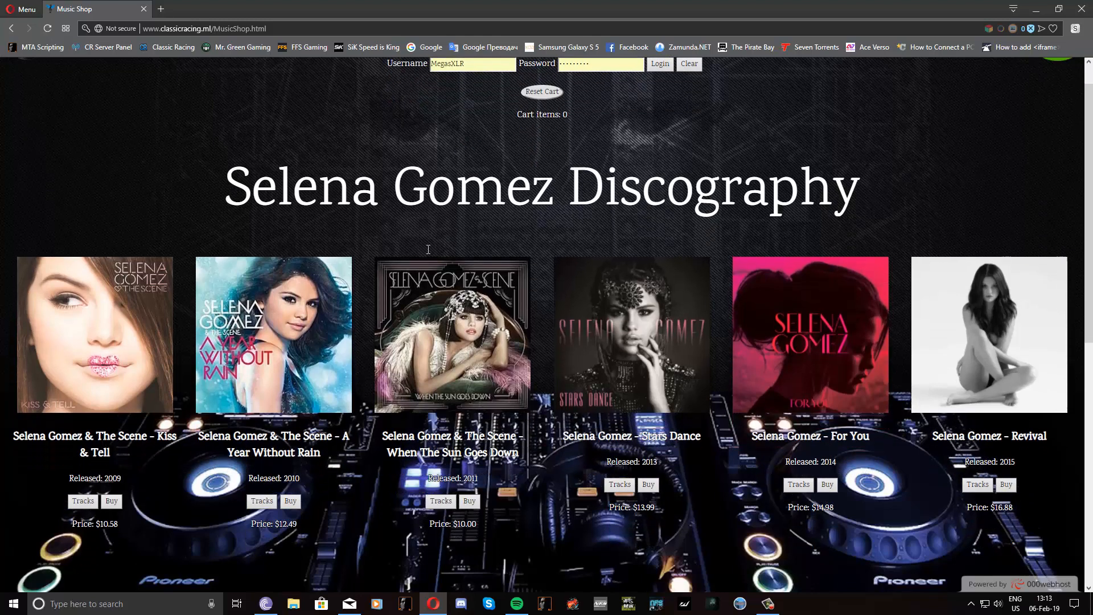
{"action": "scroll", "scroll_direction": "down", "scroll_amount": 3}
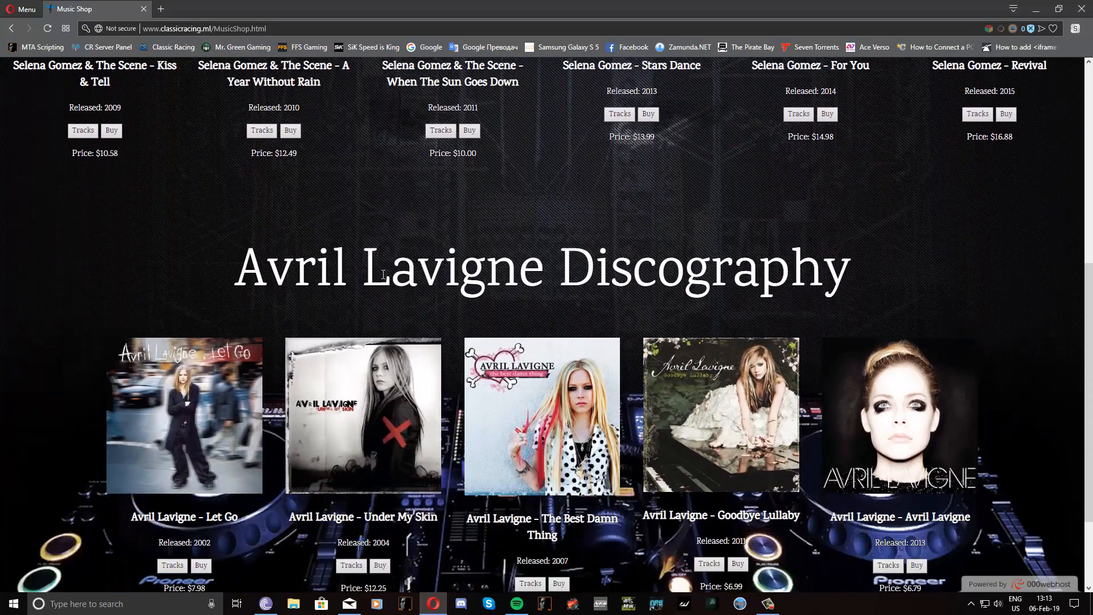
{"action": "scroll", "scroll_direction": "down", "scroll_amount": 3}
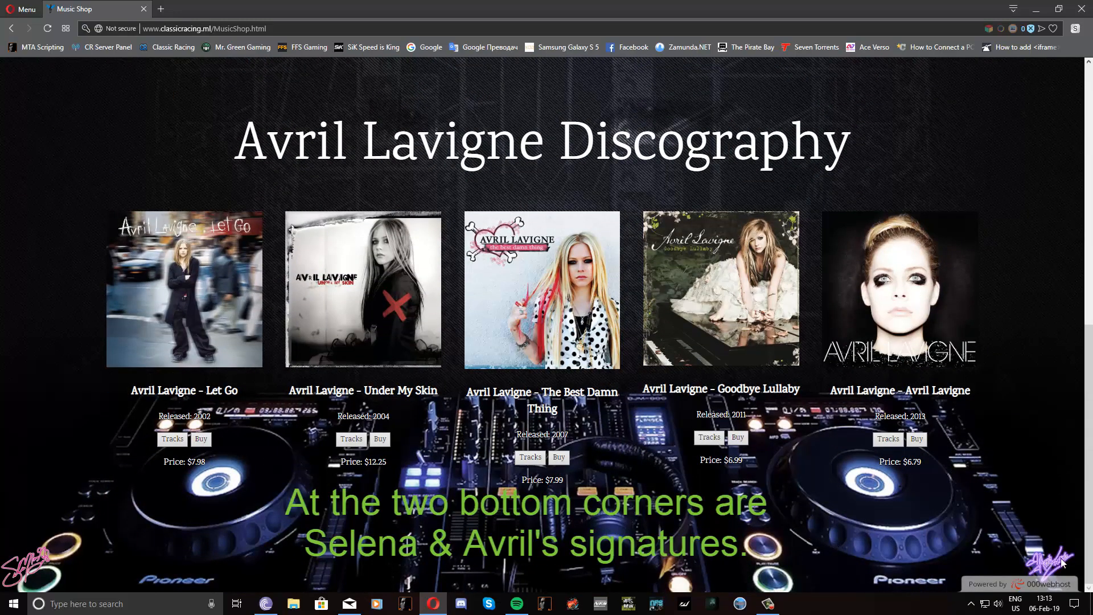
{"action": "scroll", "scroll_direction": "down", "scroll_amount": 3}
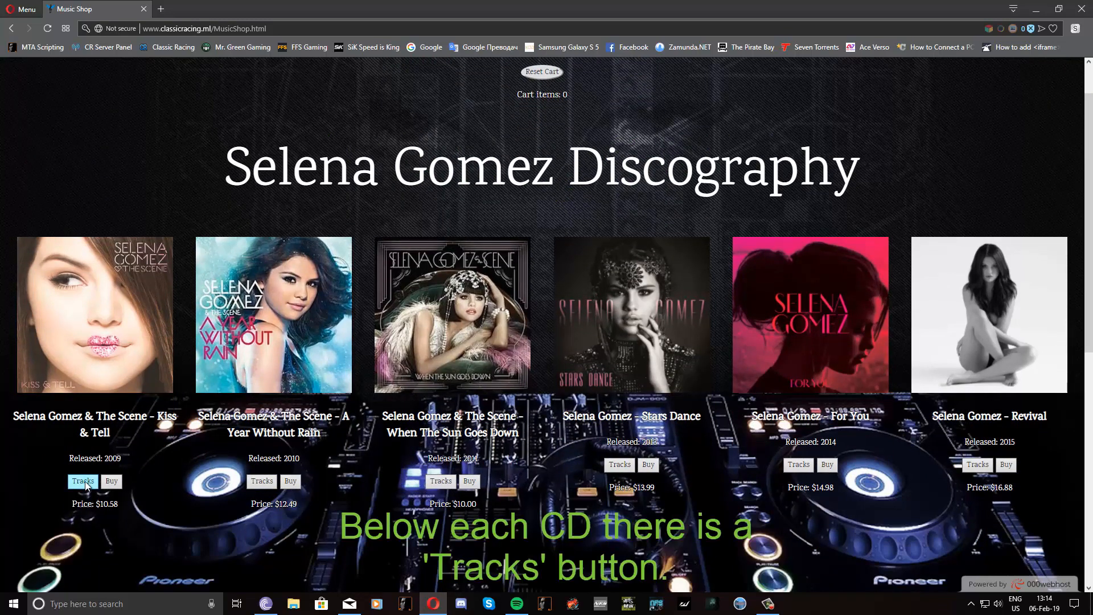
{"action": "left_click", "coordinate": [82, 481]}
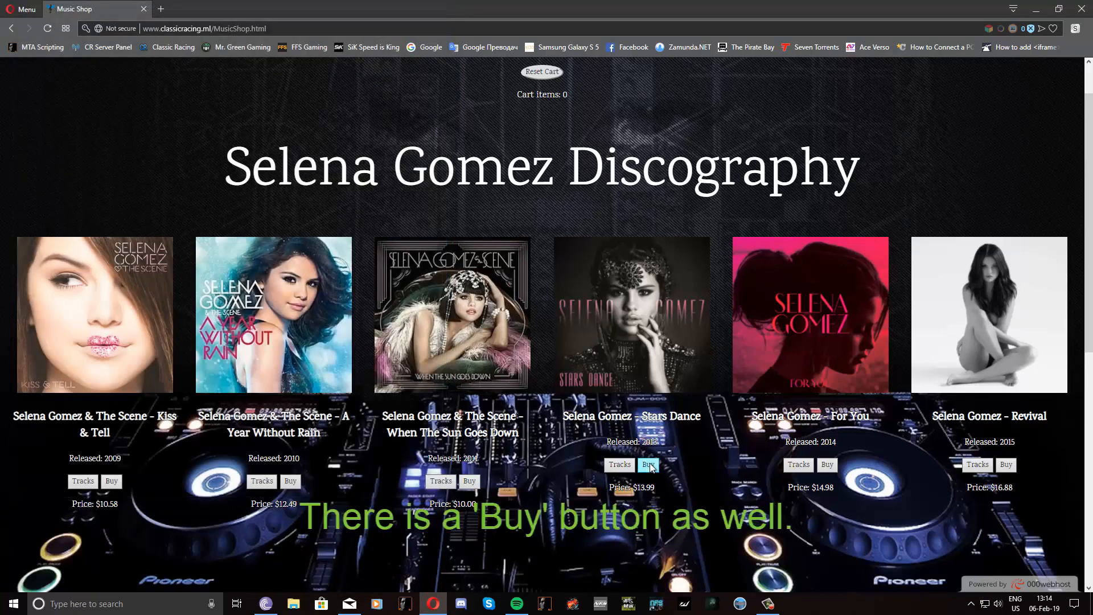
{"action": "left_click", "coordinate": [646, 465]}
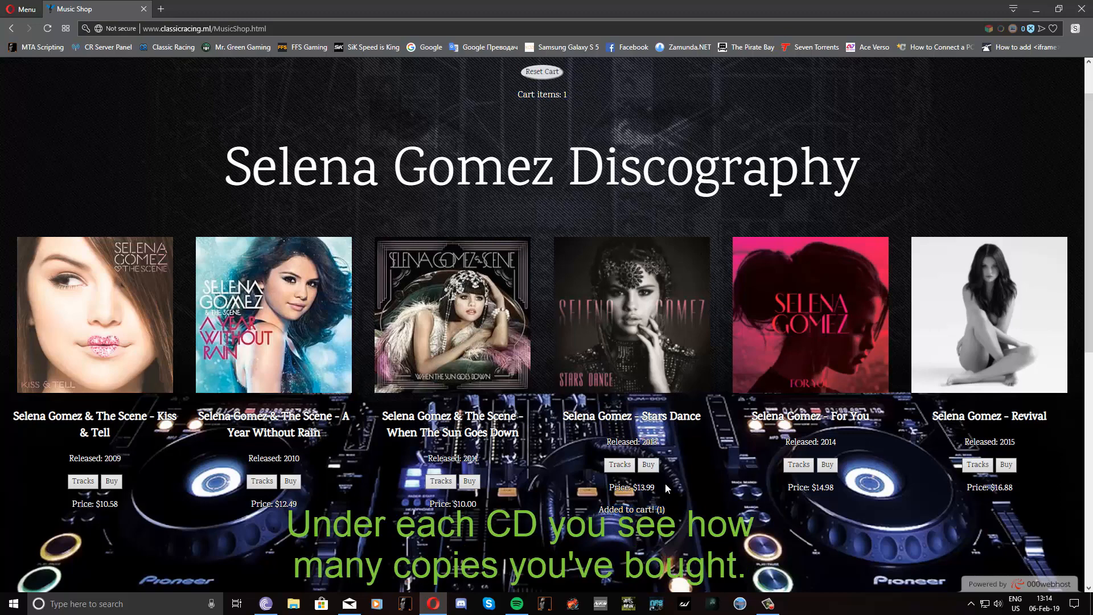
{"action": "left_click", "coordinate": [647, 465]}
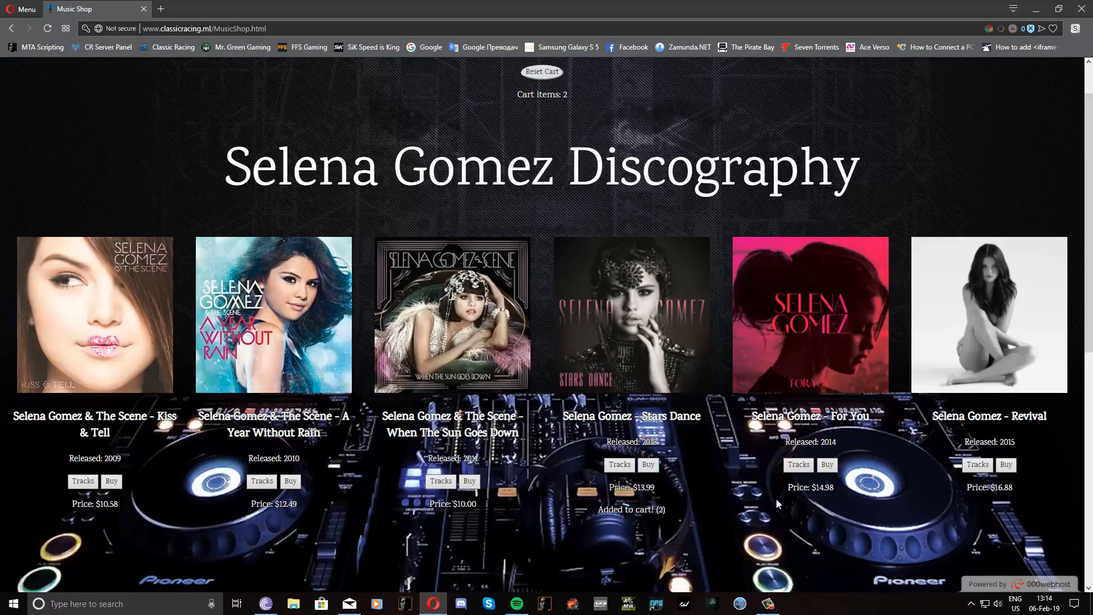
{"action": "left_click", "coordinate": [1006, 465]}
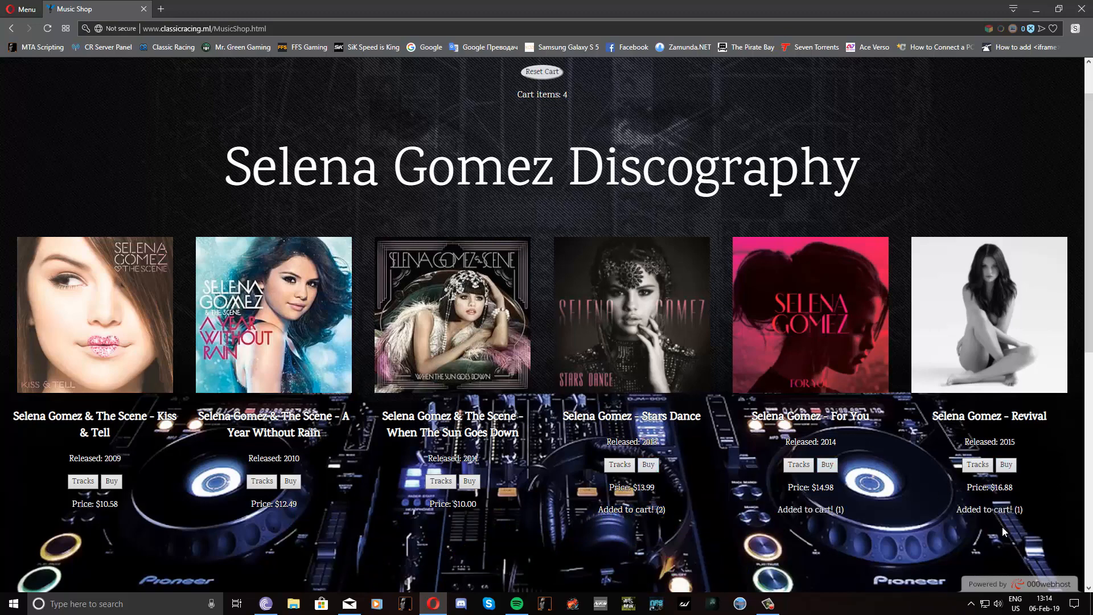
{"action": "mouse_move", "coordinate": [659, 527]}
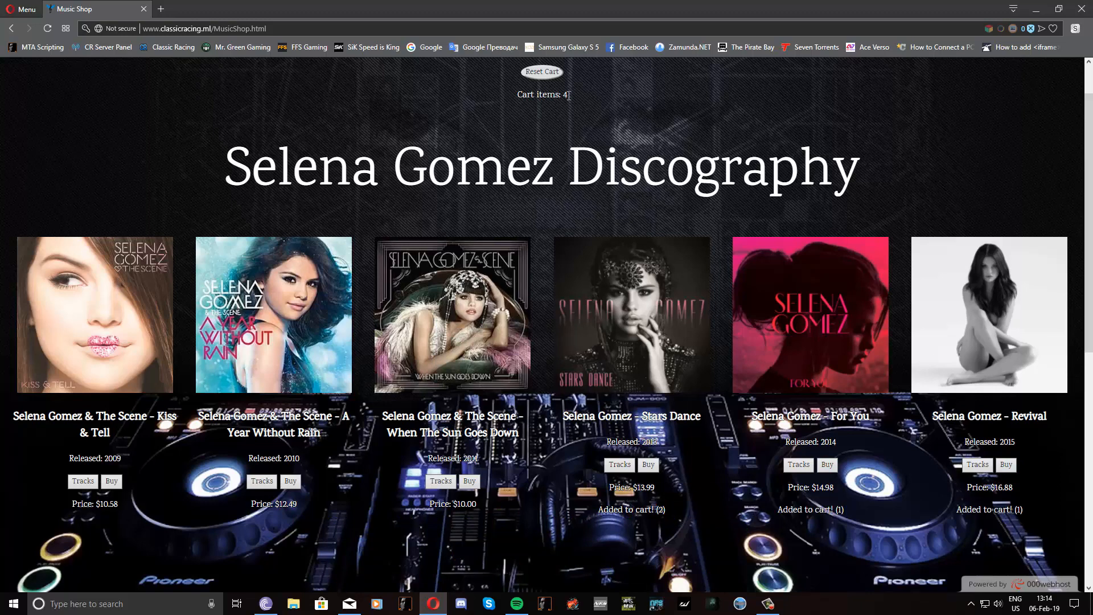
{"action": "left_click", "coordinate": [542, 71]}
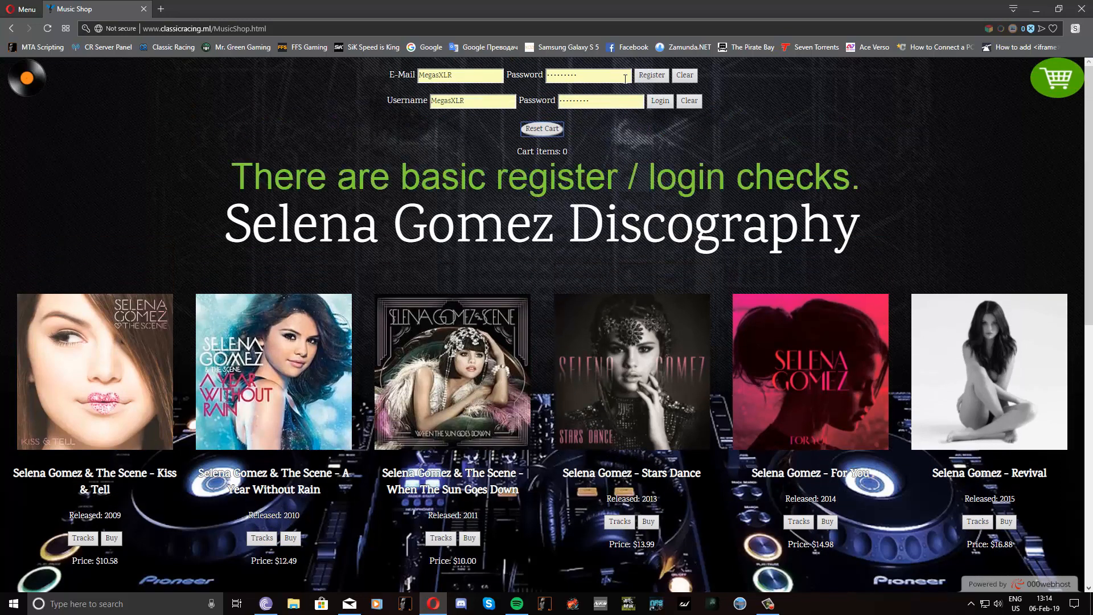
{"action": "left_click", "coordinate": [650, 75]}
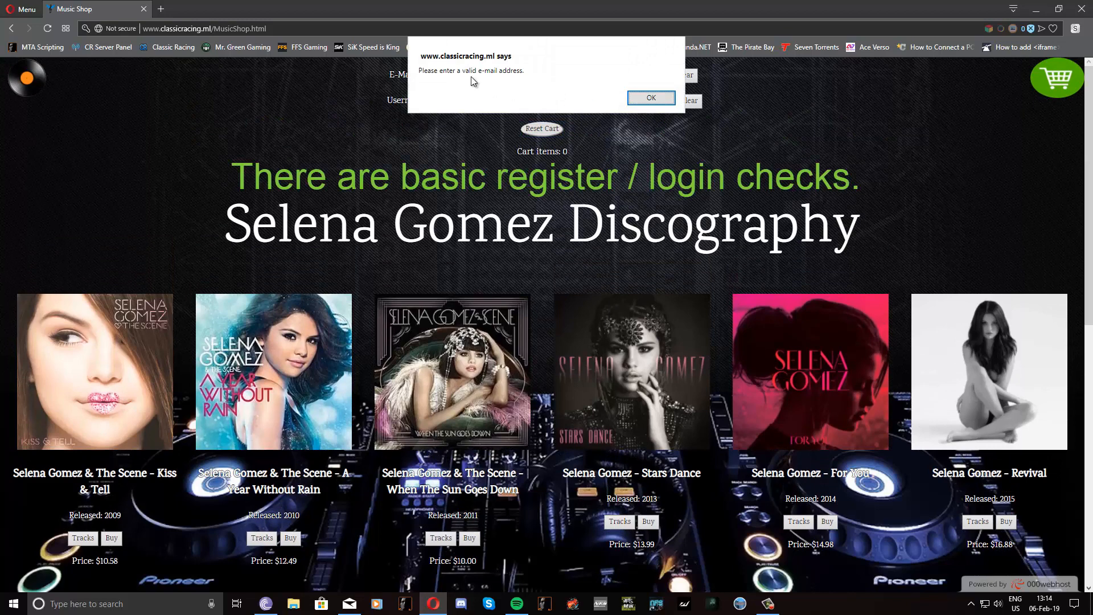
{"action": "left_click", "coordinate": [650, 96]}
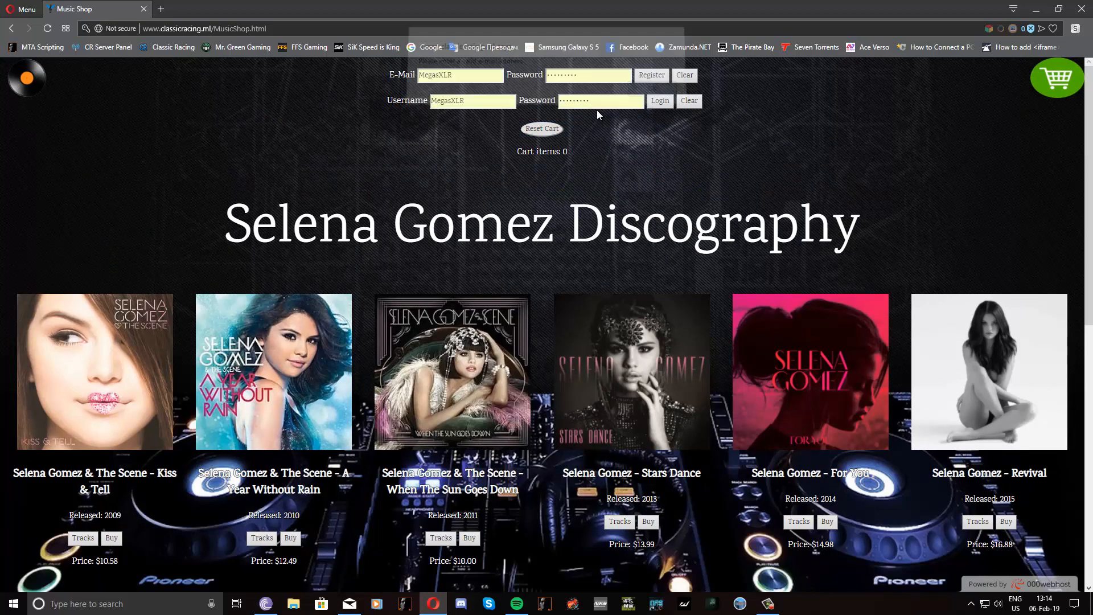
{"action": "left_click", "coordinate": [459, 75]}
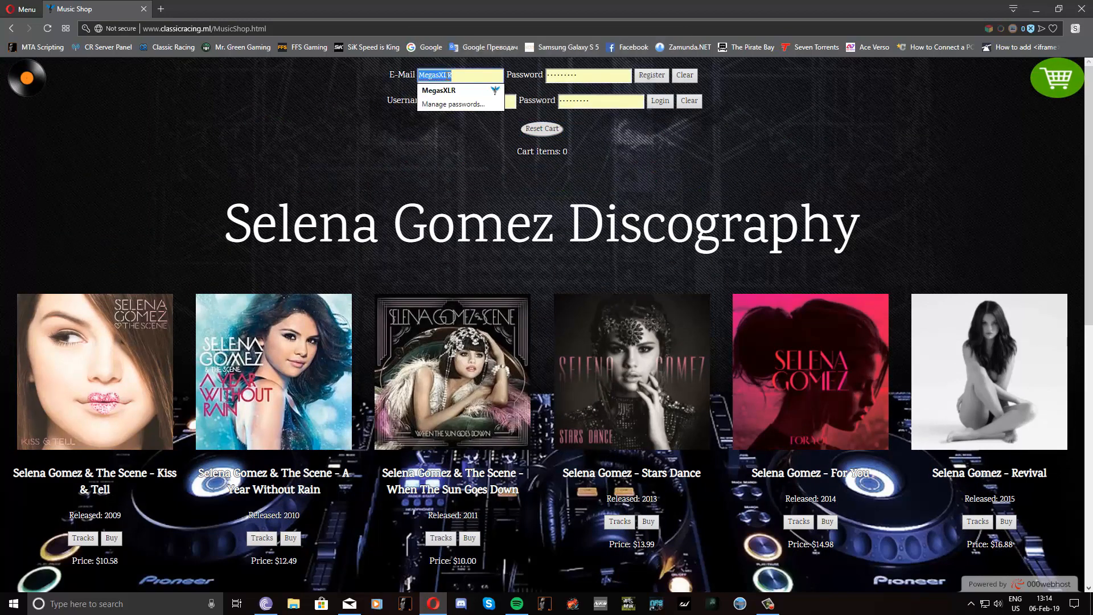
{"action": "type", "text": "test"}
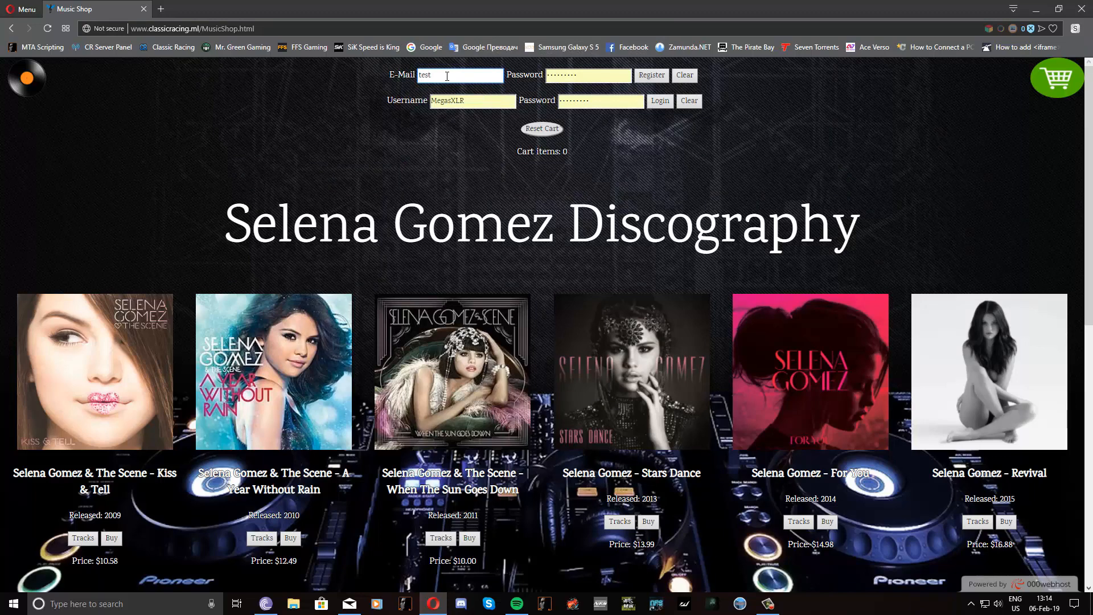
{"action": "type", "text": "@gmail.com"}
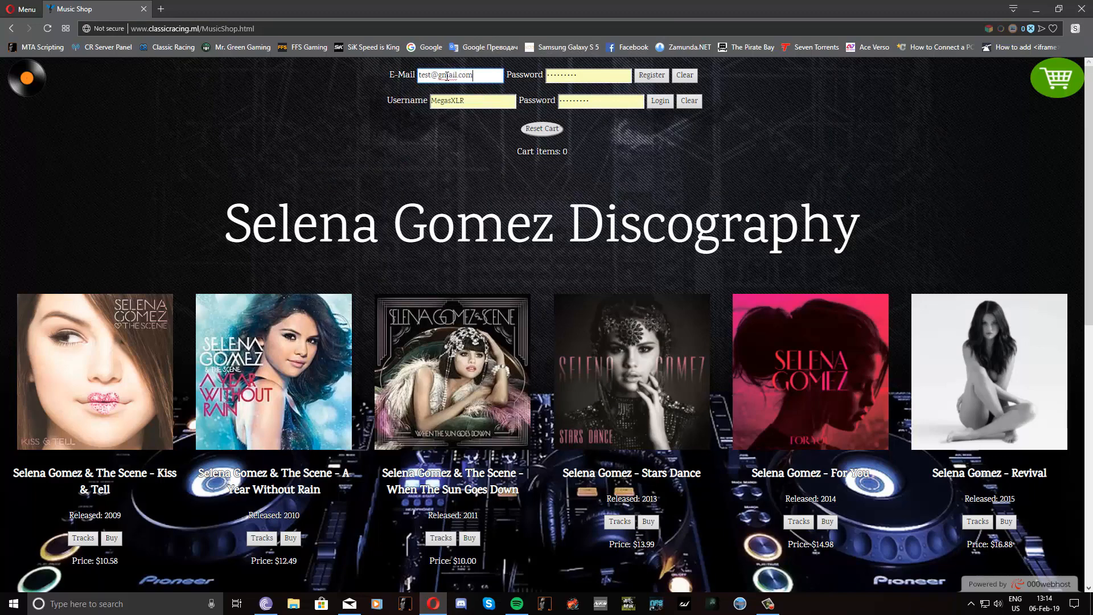
{"action": "left_click", "coordinate": [650, 74]}
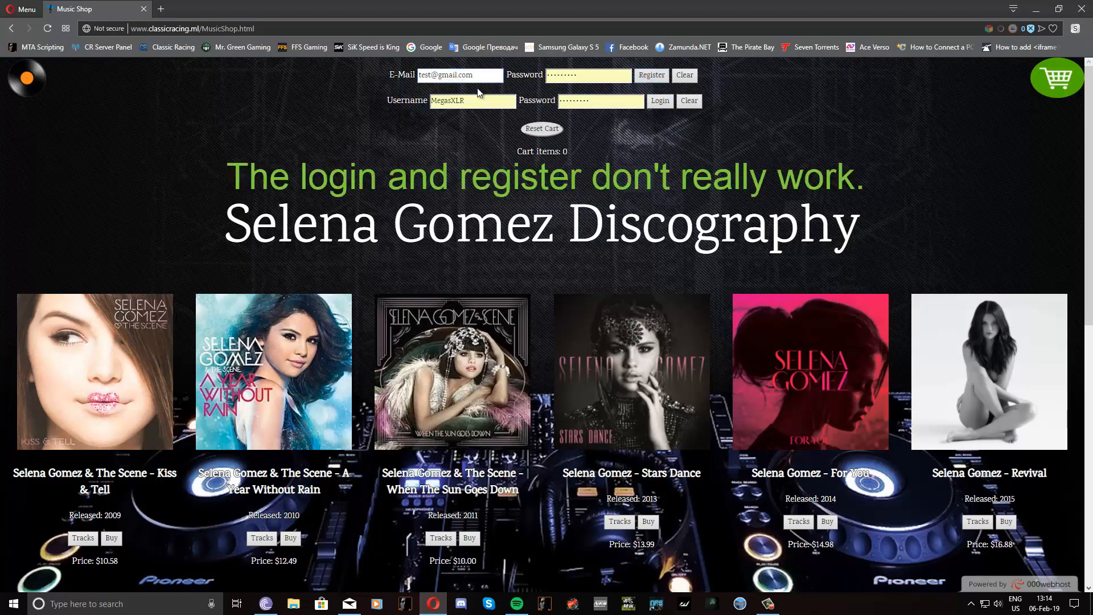
{"action": "left_click", "coordinate": [459, 74]}
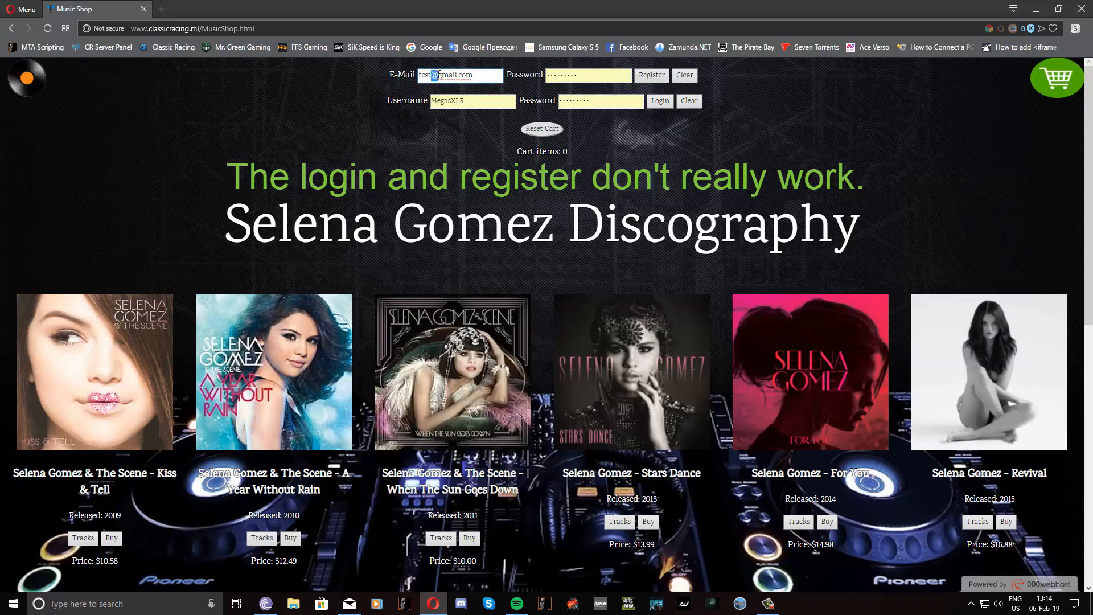
- Try logging in without a username, then without a password, dismissing each warning
{"action": "left_click", "coordinate": [659, 101]}
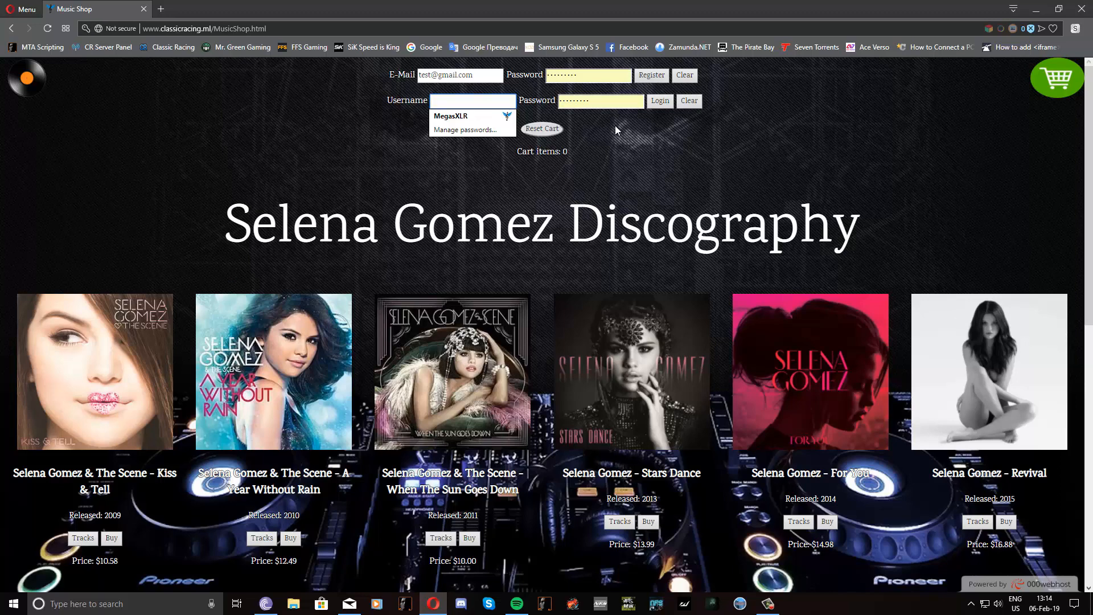
{"action": "left_click", "coordinate": [658, 100]}
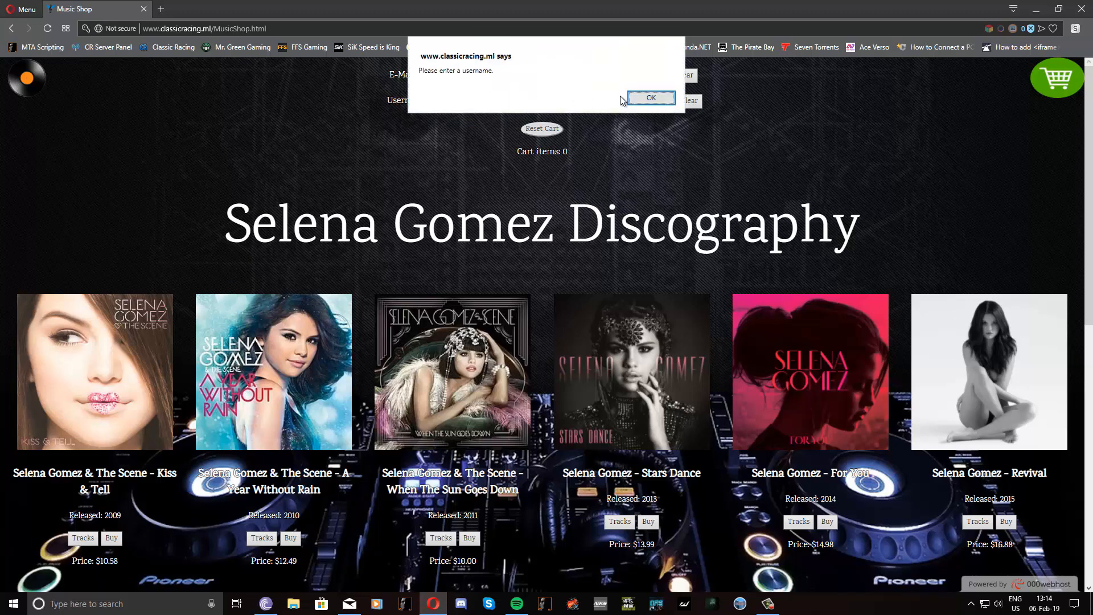
{"action": "left_click", "coordinate": [649, 97]}
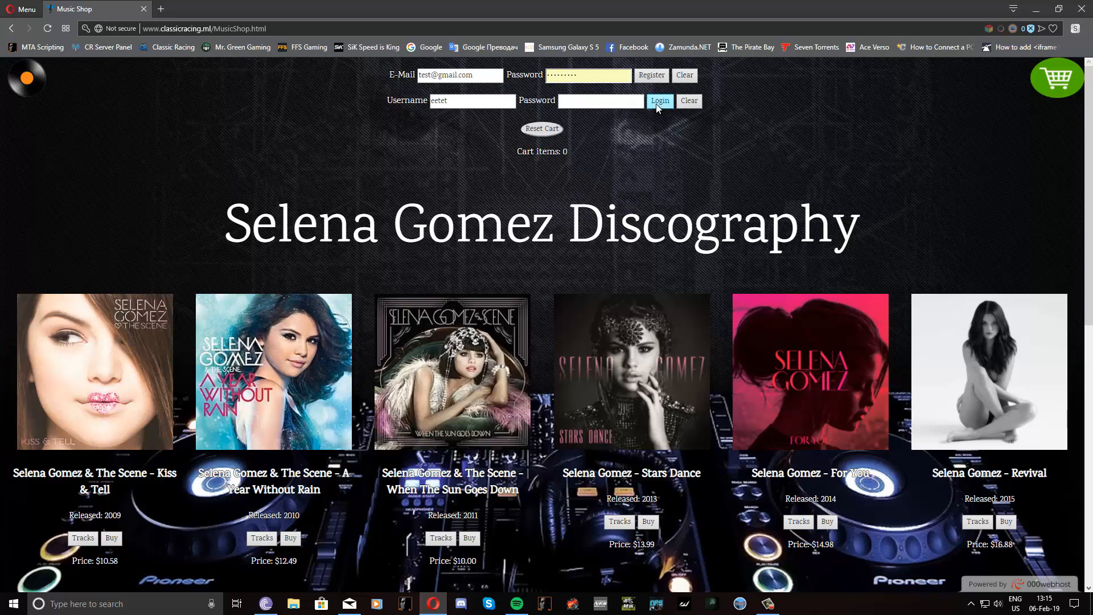
{"action": "left_click", "coordinate": [659, 100]}
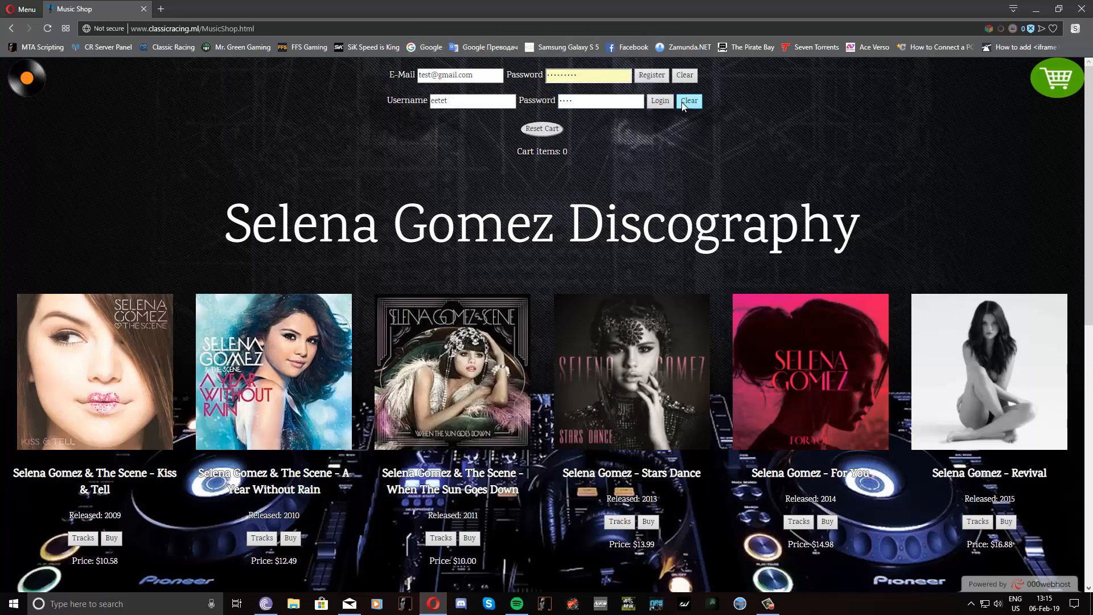
{"action": "left_click", "coordinate": [688, 100]}
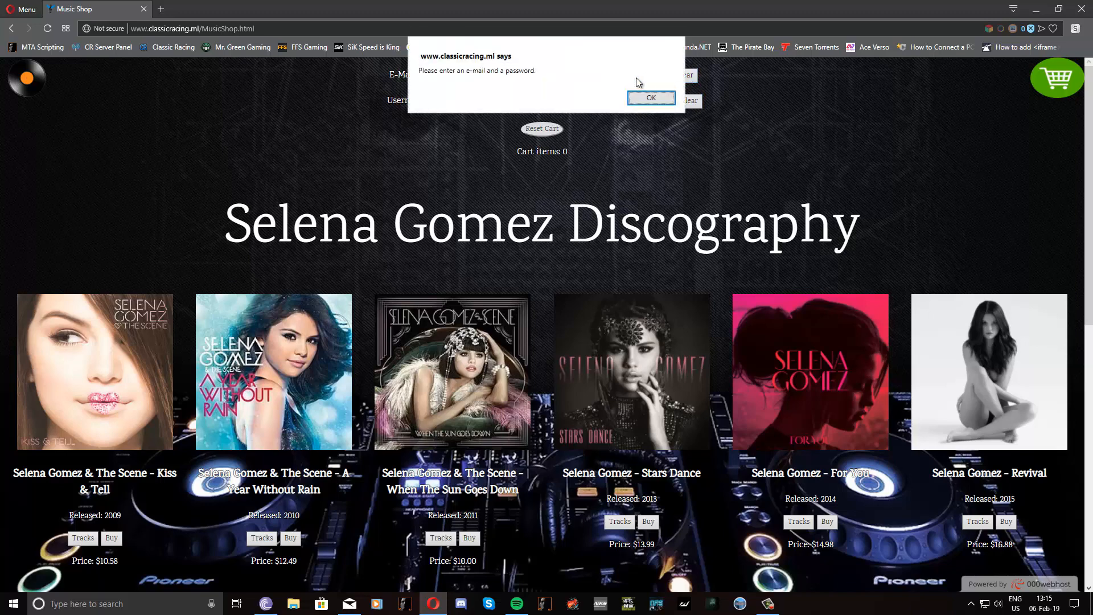
{"action": "left_click", "coordinate": [650, 98]}
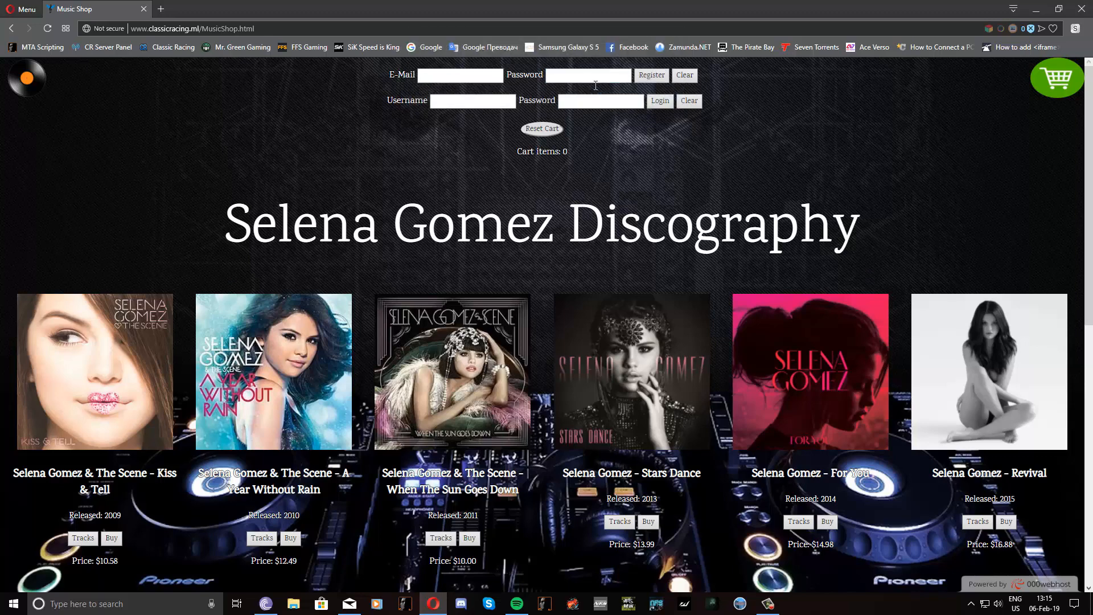
- Try registering with only a password and without a password, dismissing both warnings
{"action": "left_click", "coordinate": [650, 75]}
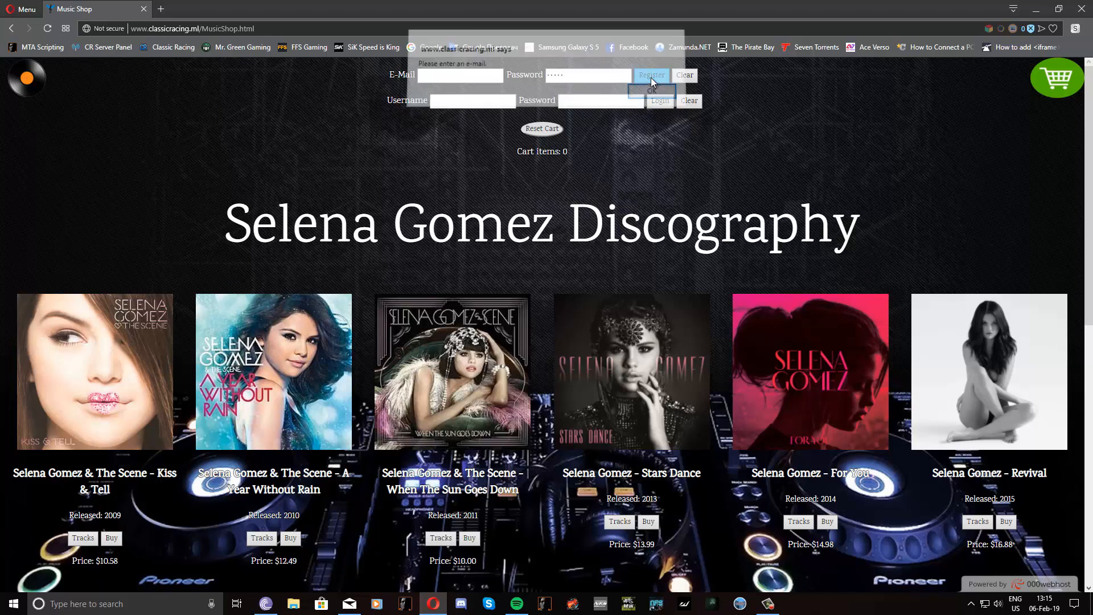
{"action": "left_click", "coordinate": [650, 75]}
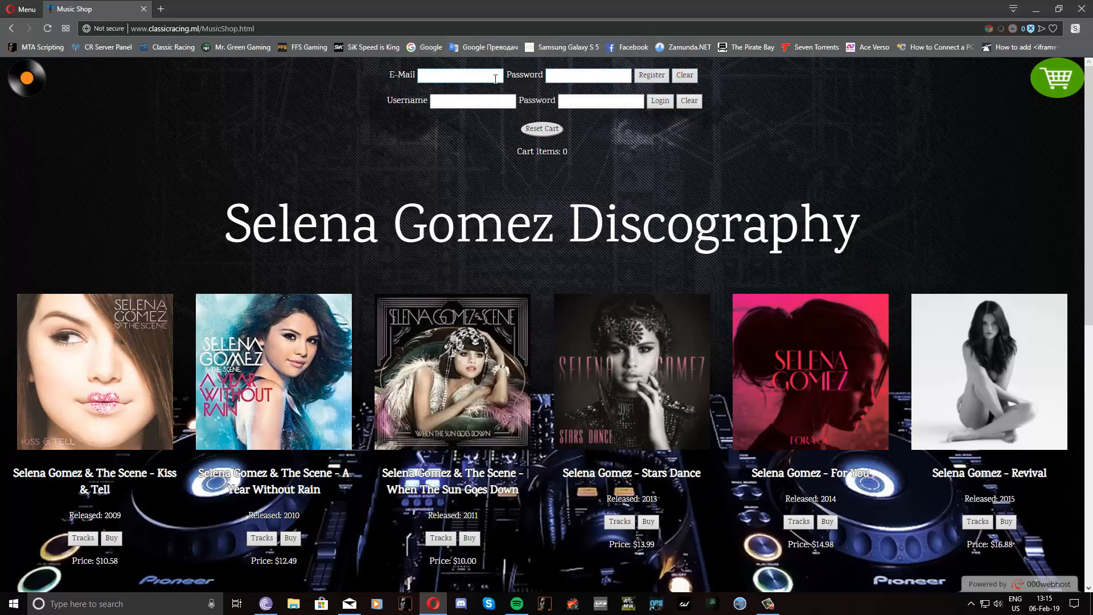
{"action": "left_click", "coordinate": [659, 100]}
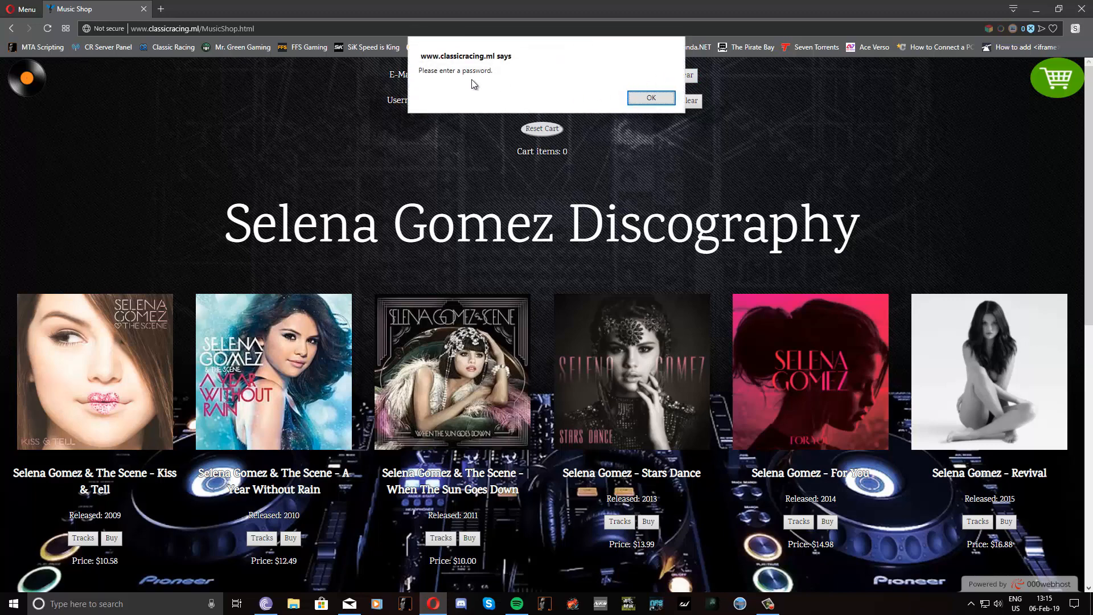
{"action": "left_click", "coordinate": [650, 97]}
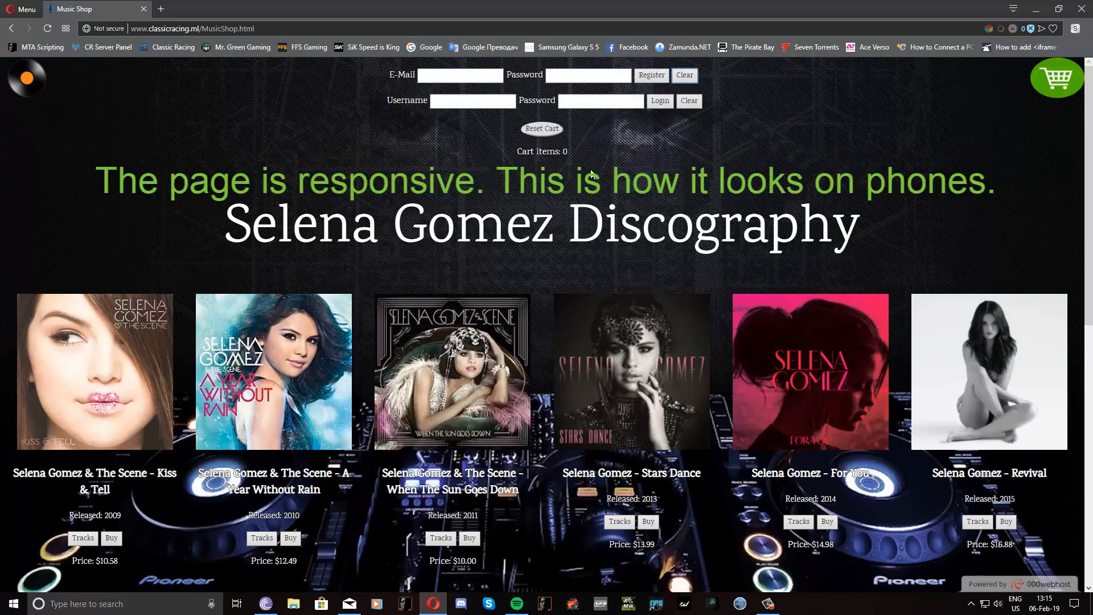
- Toggle DevTools with F12 and scroll through the phone-sized Music Shop layout
{"action": "key", "text": "F12"}
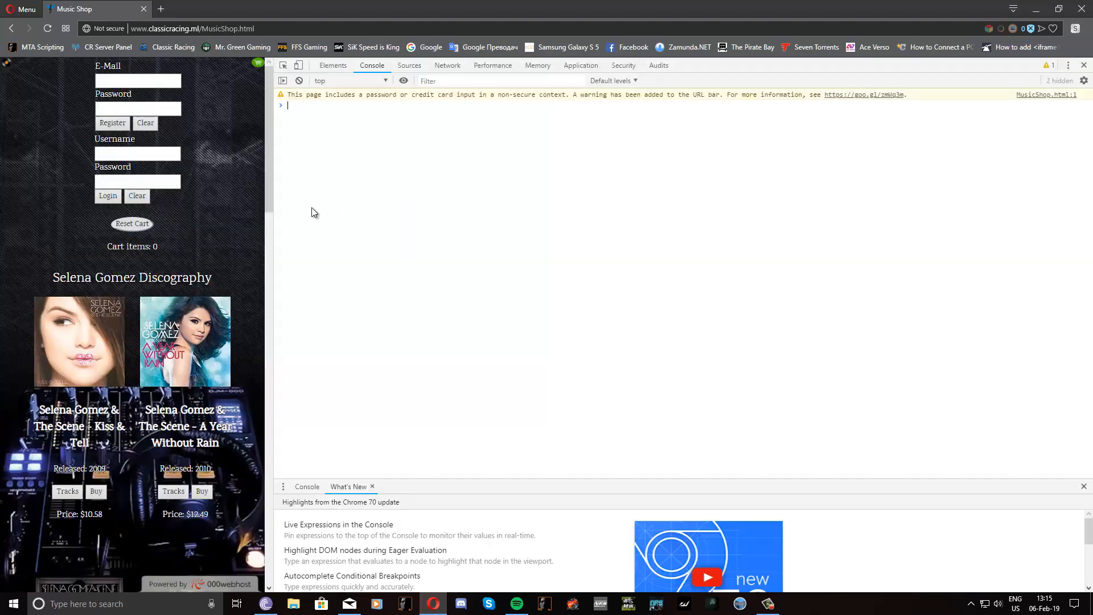
{"action": "scroll", "scroll_direction": "down", "scroll_amount": 3}
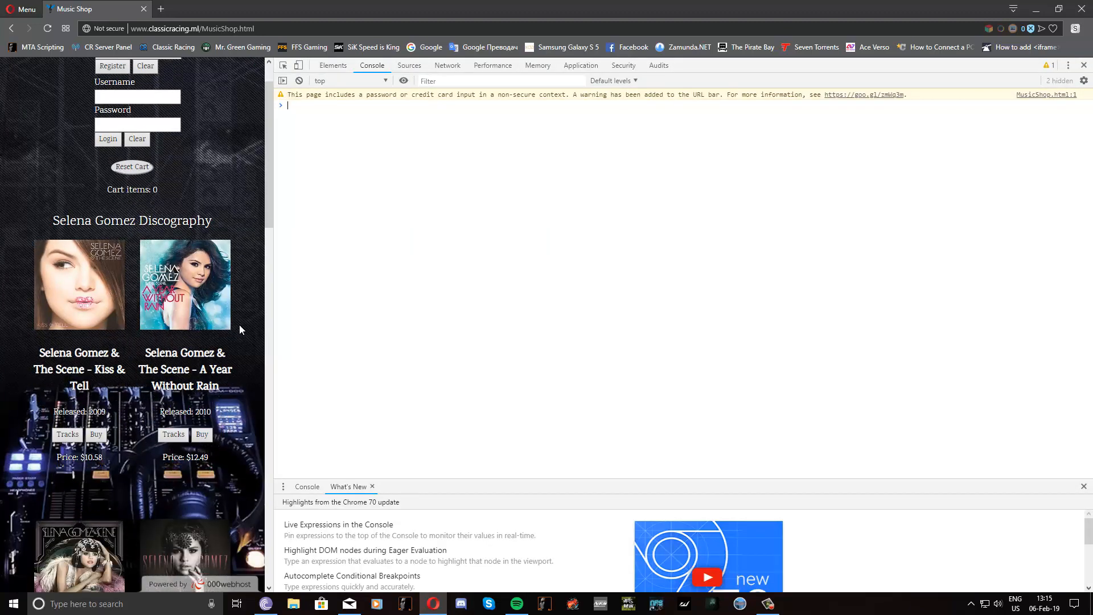
{"action": "scroll", "scroll_direction": "down", "scroll_amount": 3}
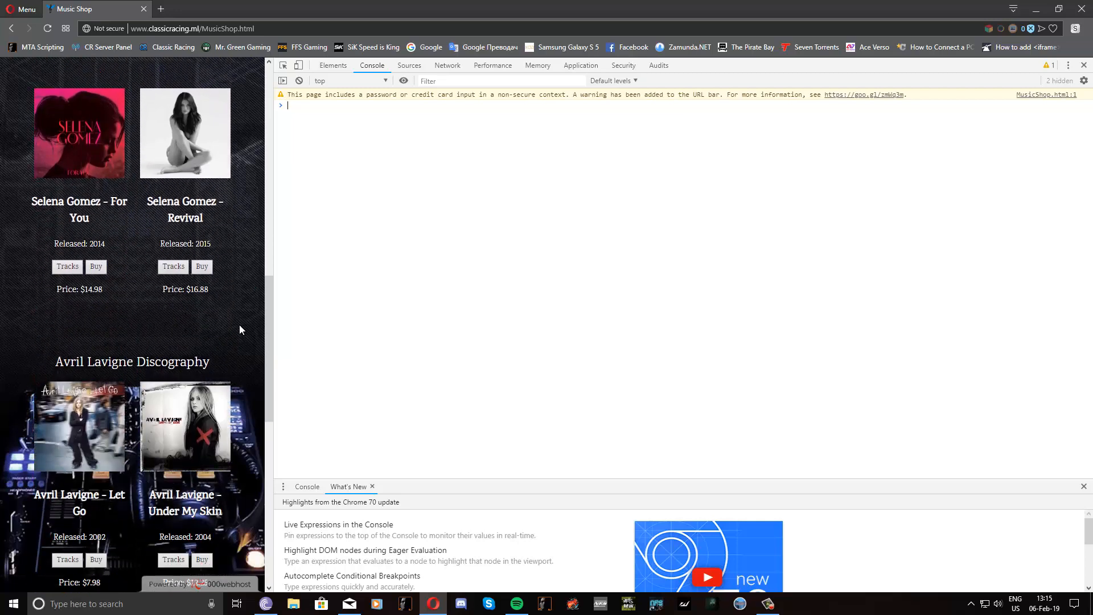
{"action": "scroll", "scroll_direction": "down", "scroll_amount": 3}
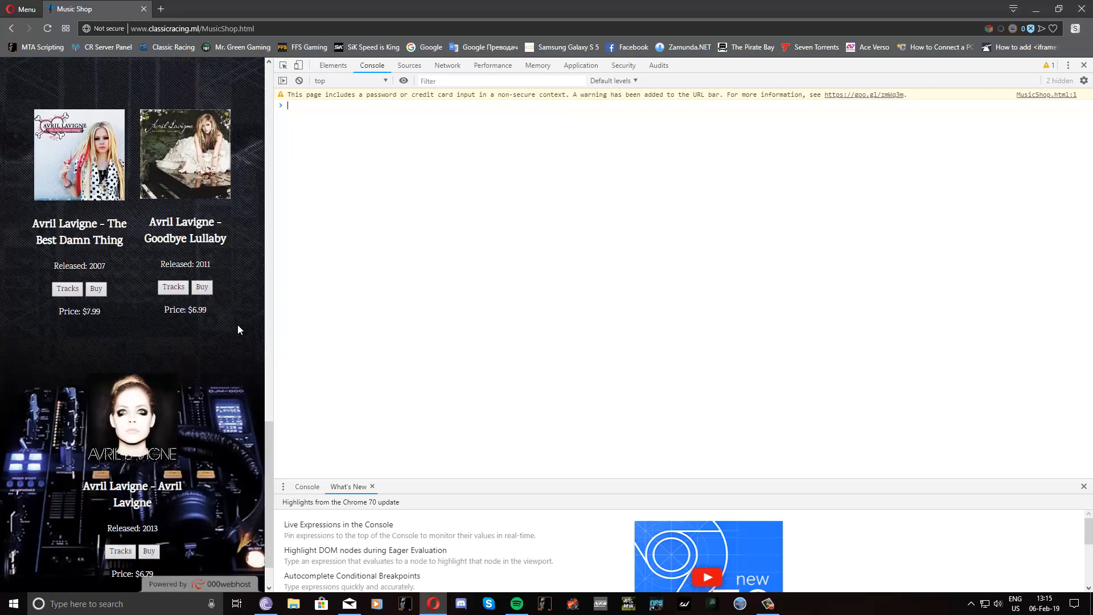
{"action": "scroll", "scroll_direction": "up", "scroll_amount": 3}
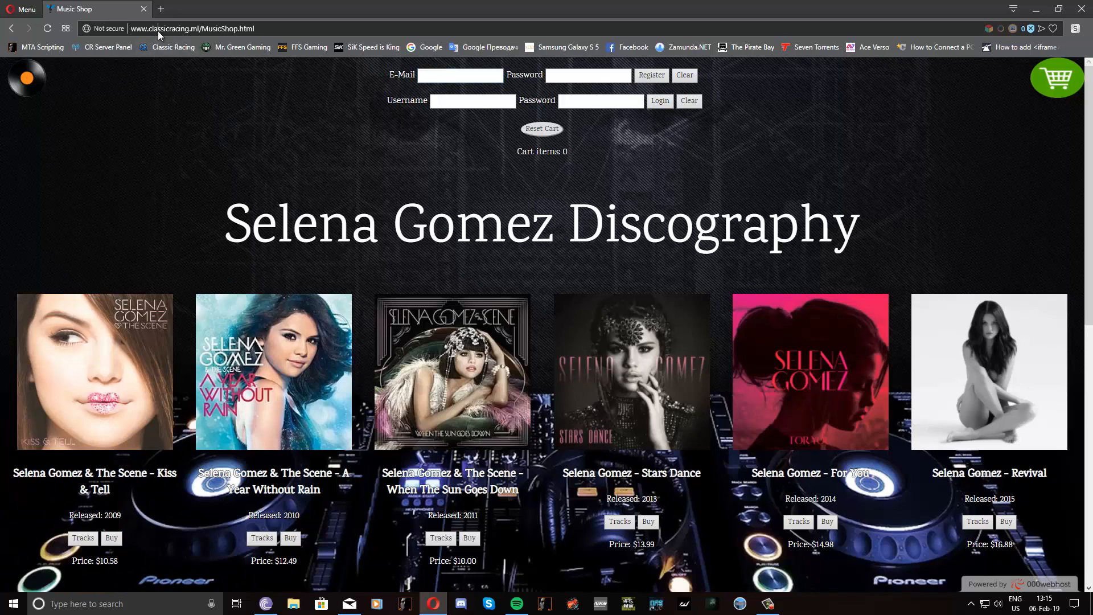
- Navigate the address bar to classicracing.ml/PictureSharing.html
{"action": "left_click", "coordinate": [192, 28]}
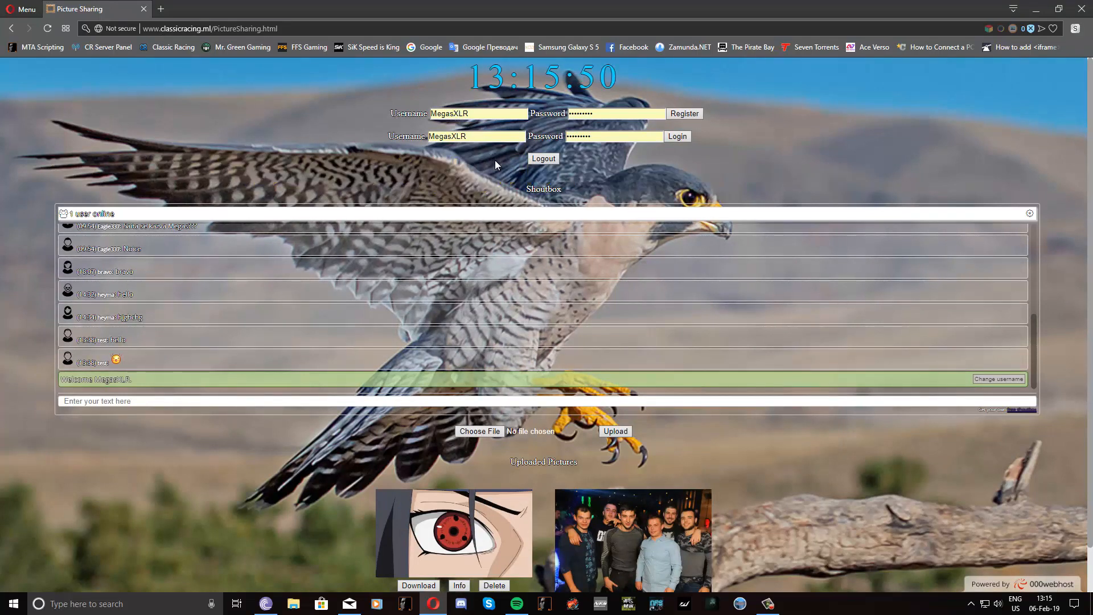
- Register a new test account and dismiss the confirmation message
{"action": "left_click", "coordinate": [478, 113]}
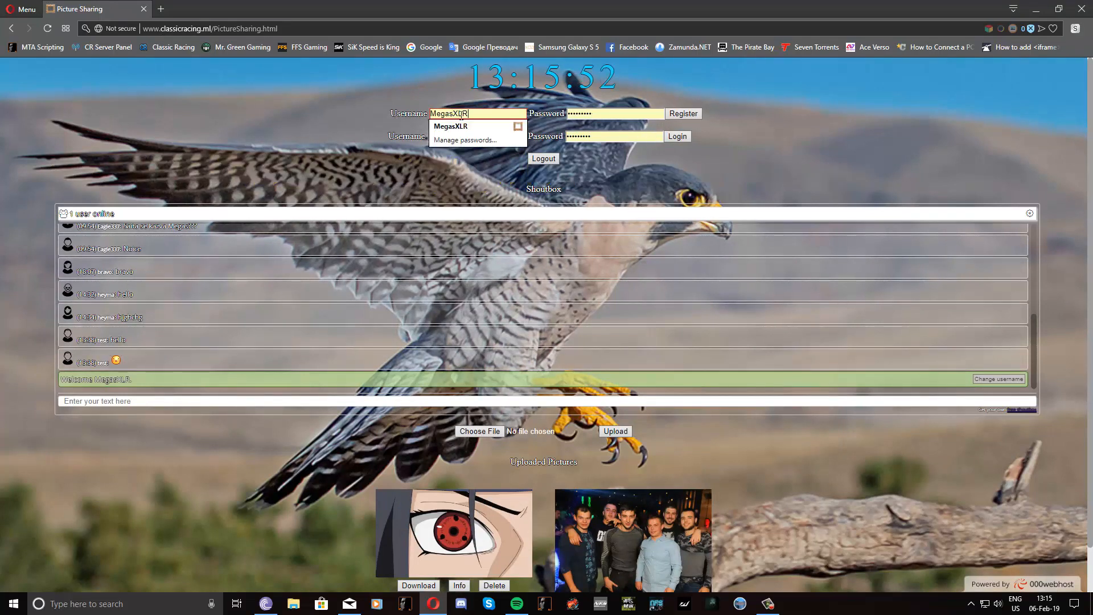
{"action": "type", "text": "test78"}
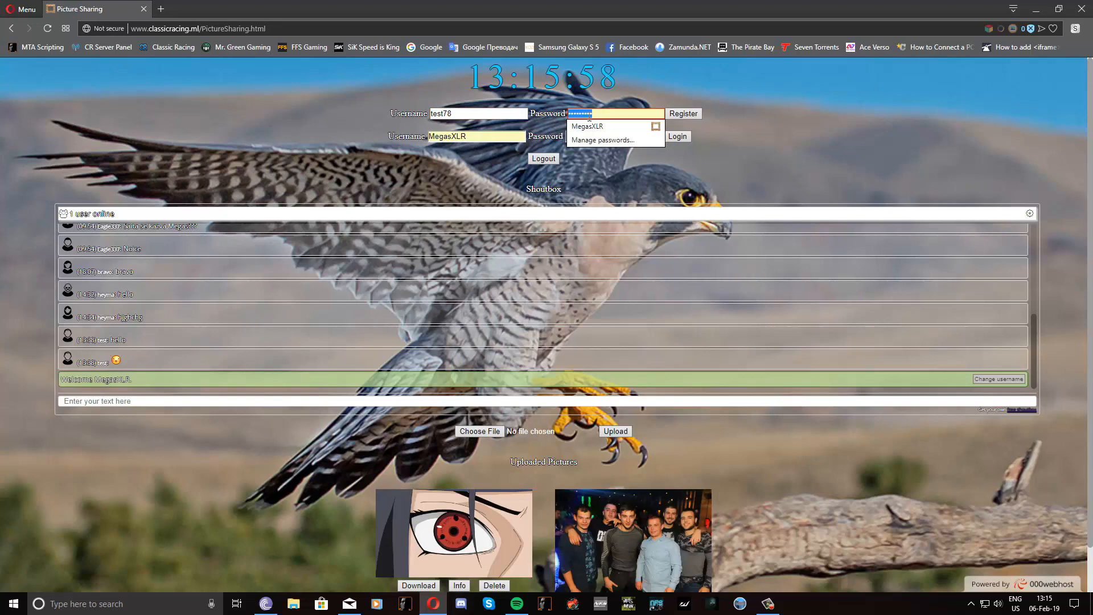
{"action": "left_click", "coordinate": [588, 126]}
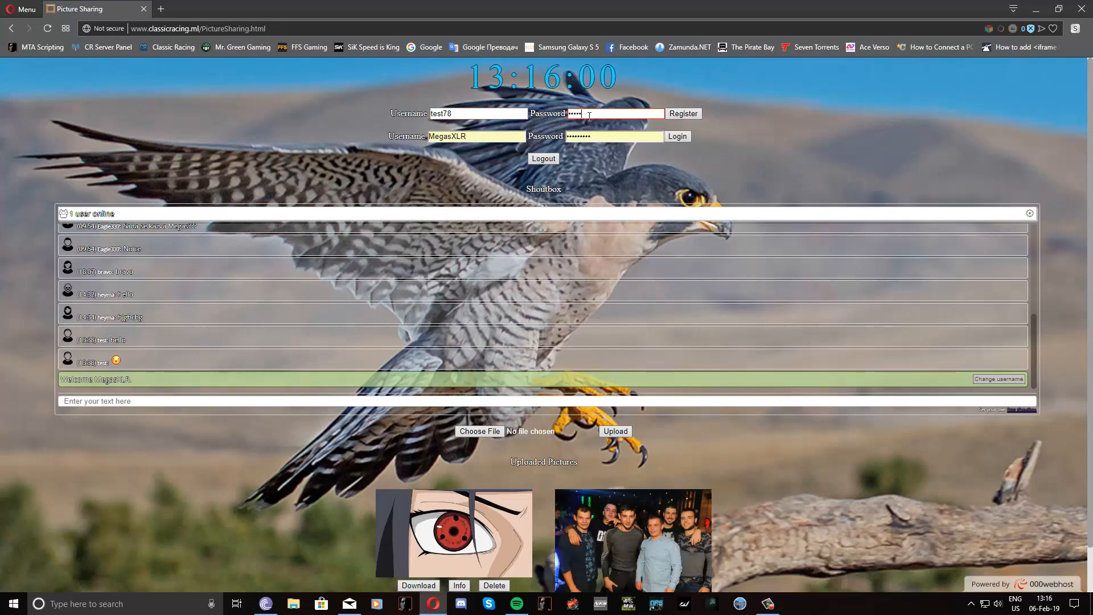
{"action": "left_click", "coordinate": [683, 114]}
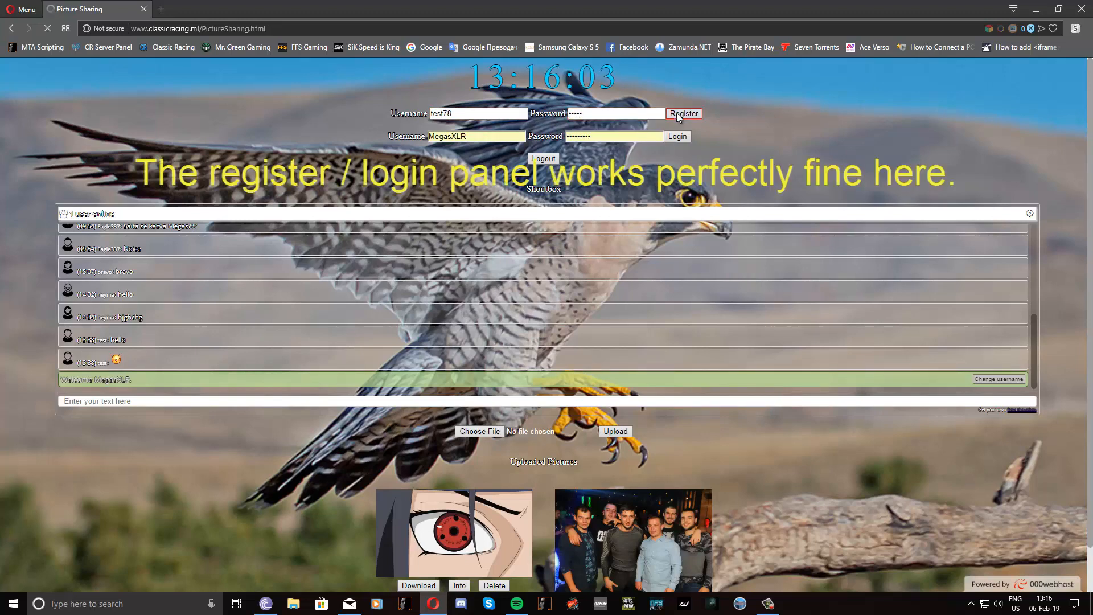
{"action": "left_click", "coordinate": [683, 114]}
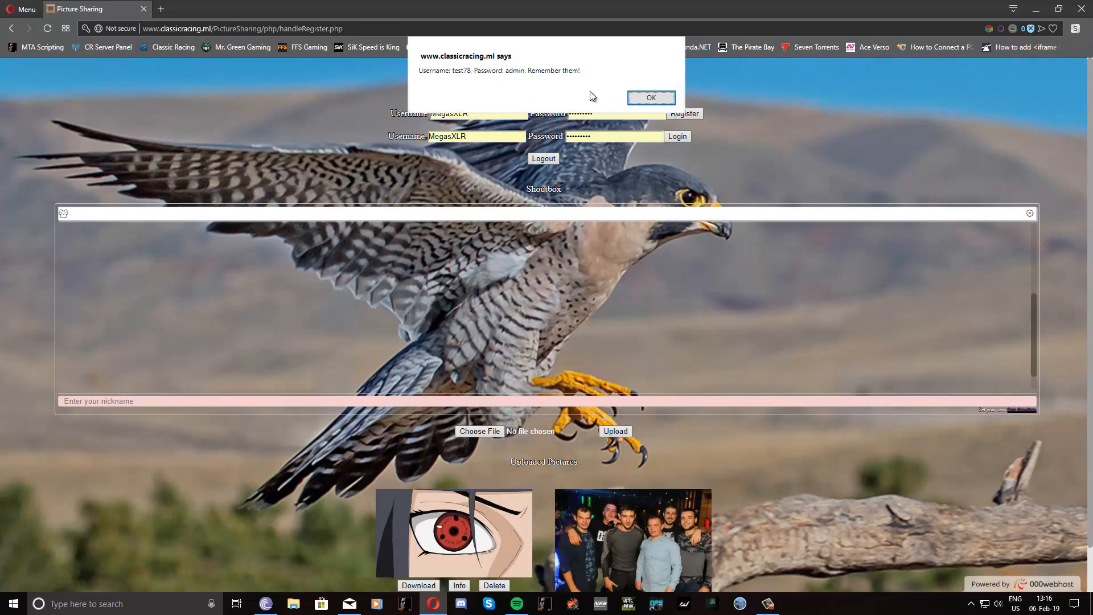
{"action": "left_click", "coordinate": [649, 97]}
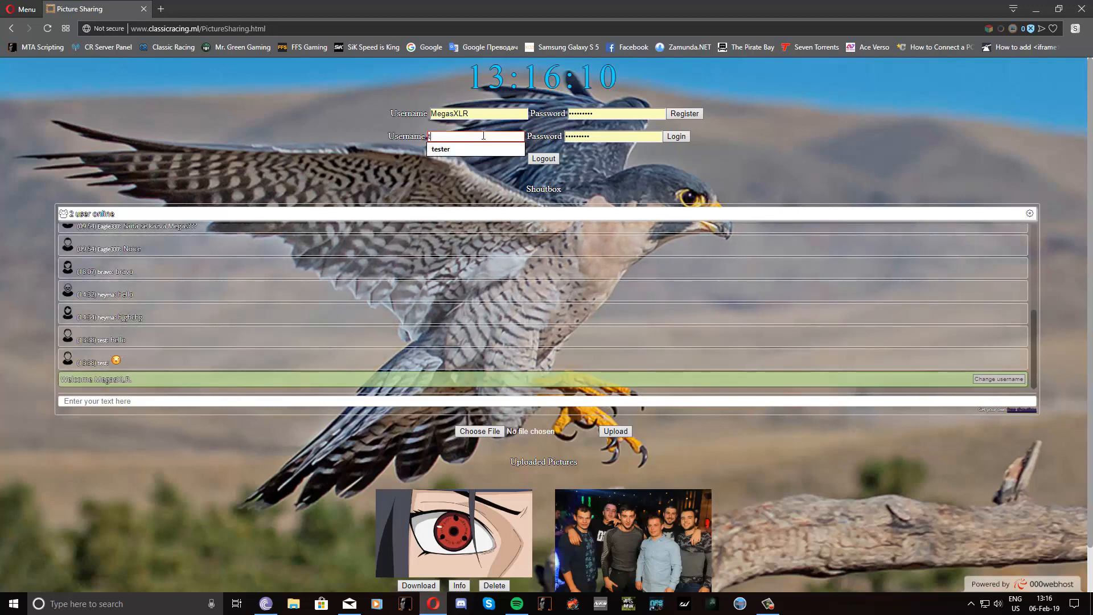
- Log in as test78, dismiss the welcome message, then log out
{"action": "type", "text": "test78"}
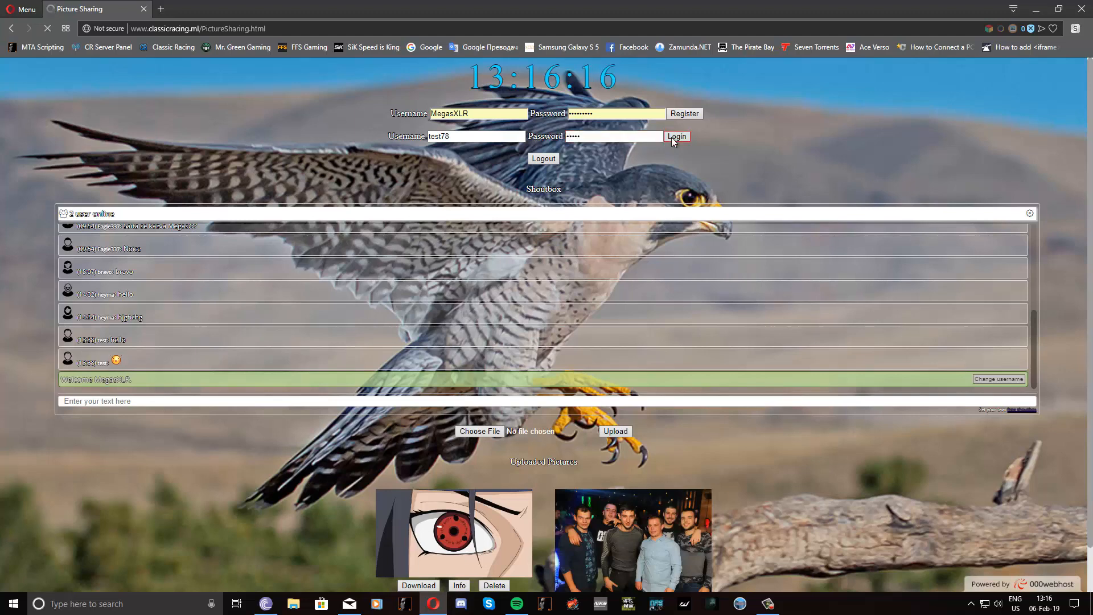
{"action": "left_click", "coordinate": [676, 136]}
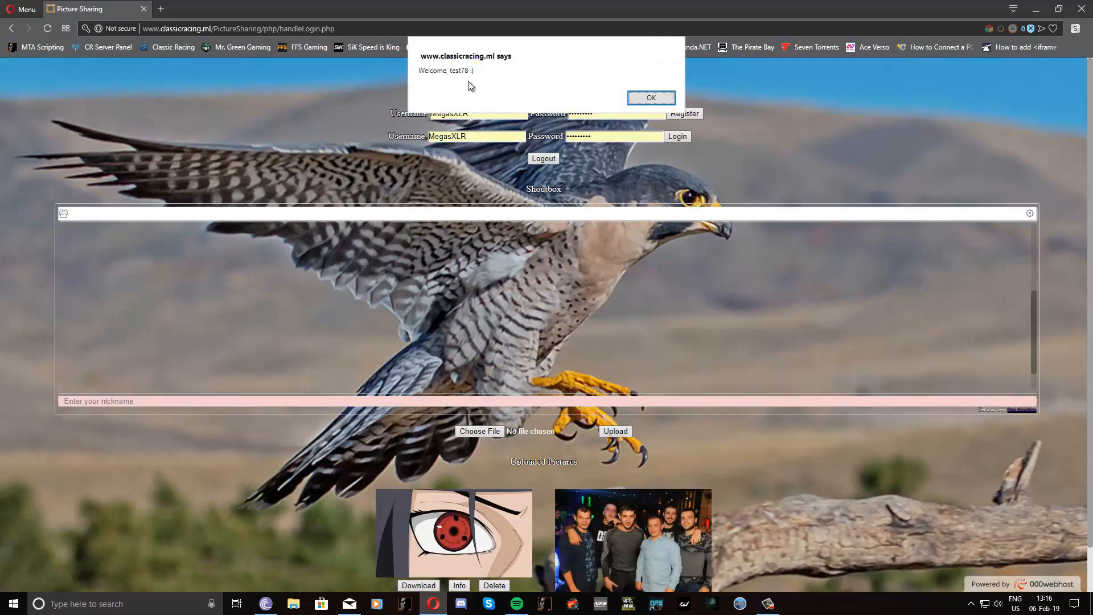
{"action": "left_click", "coordinate": [650, 97]}
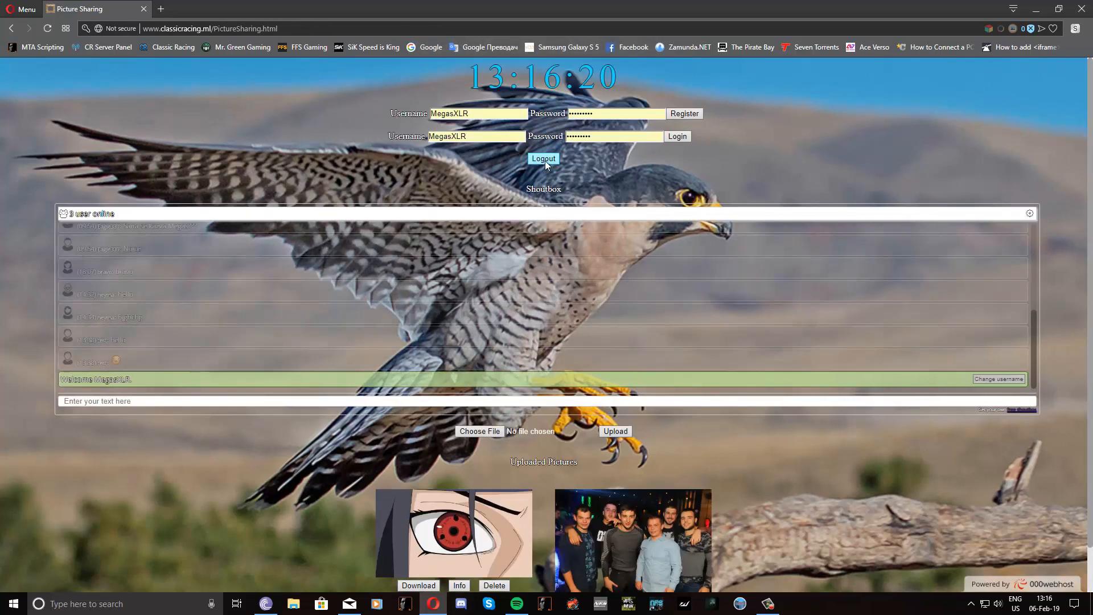
{"action": "left_click", "coordinate": [543, 158]}
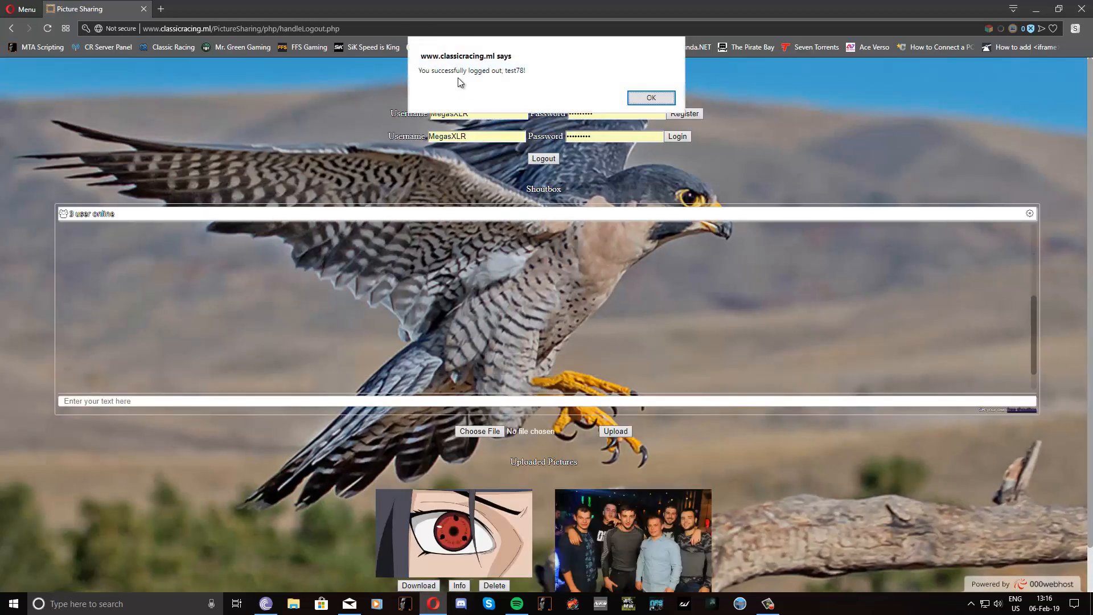
{"action": "left_click", "coordinate": [650, 97]}
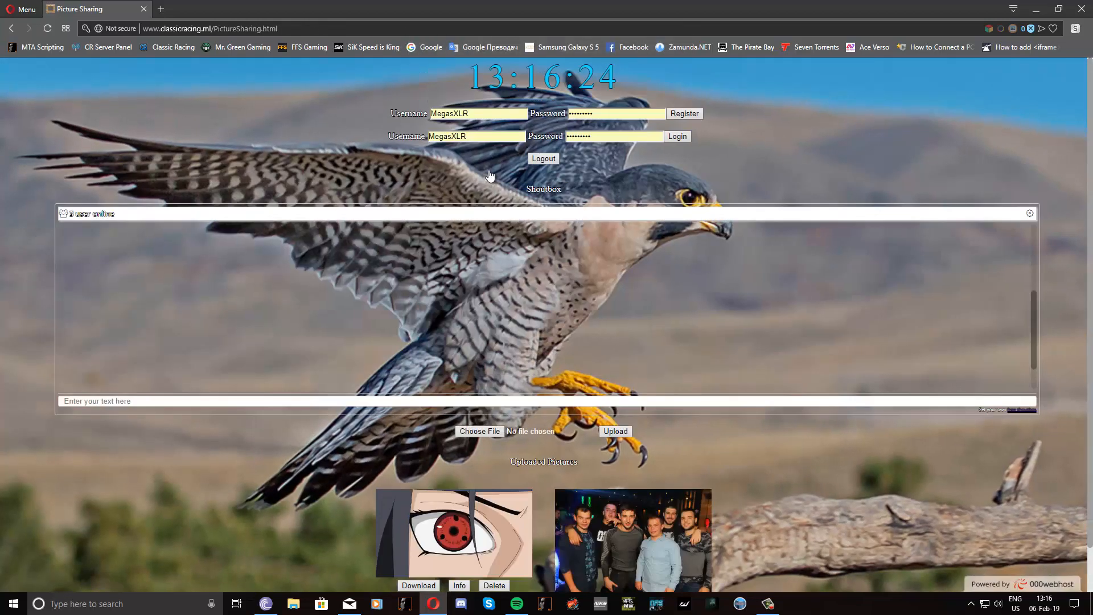
- Attempt a test78 login with a wrong password and dismiss the rejection
{"action": "left_click", "coordinate": [479, 136]}
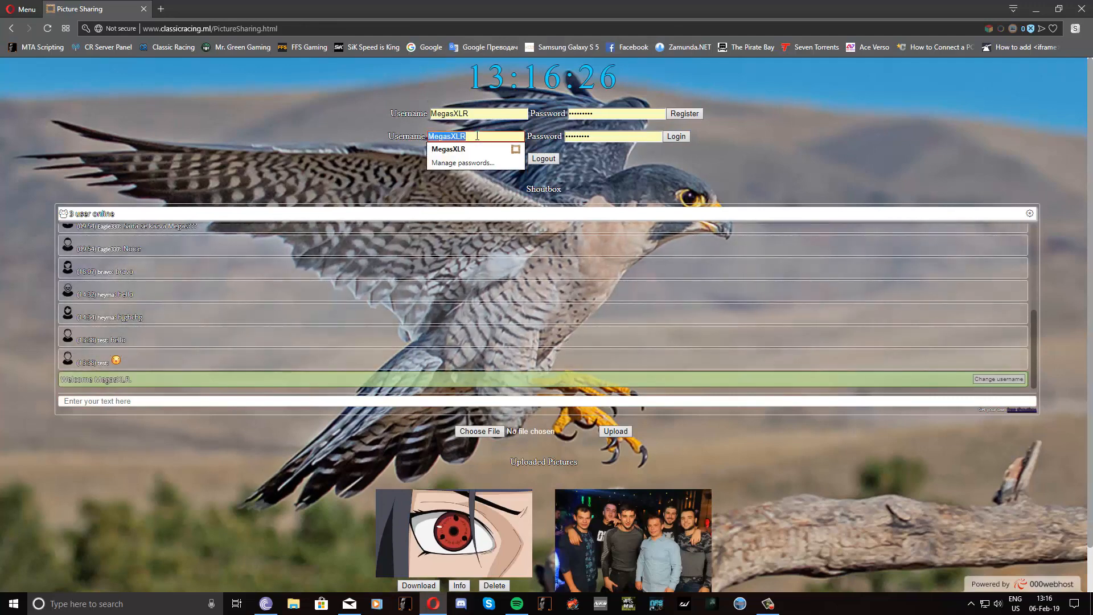
{"action": "type", "text": "test78"}
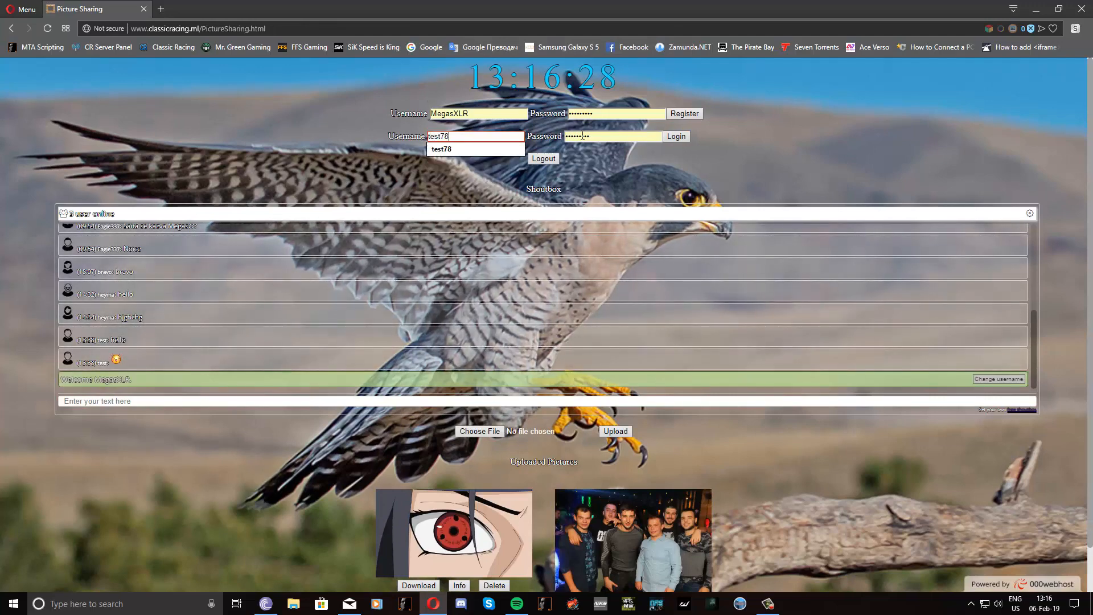
{"action": "left_click", "coordinate": [676, 136]}
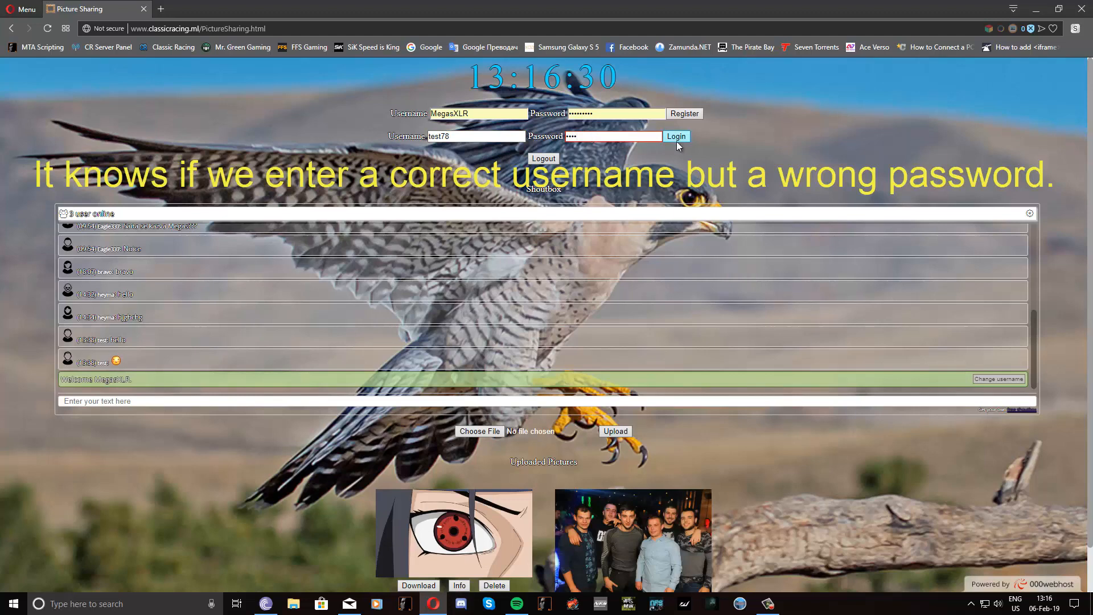
{"action": "left_click", "coordinate": [676, 136]}
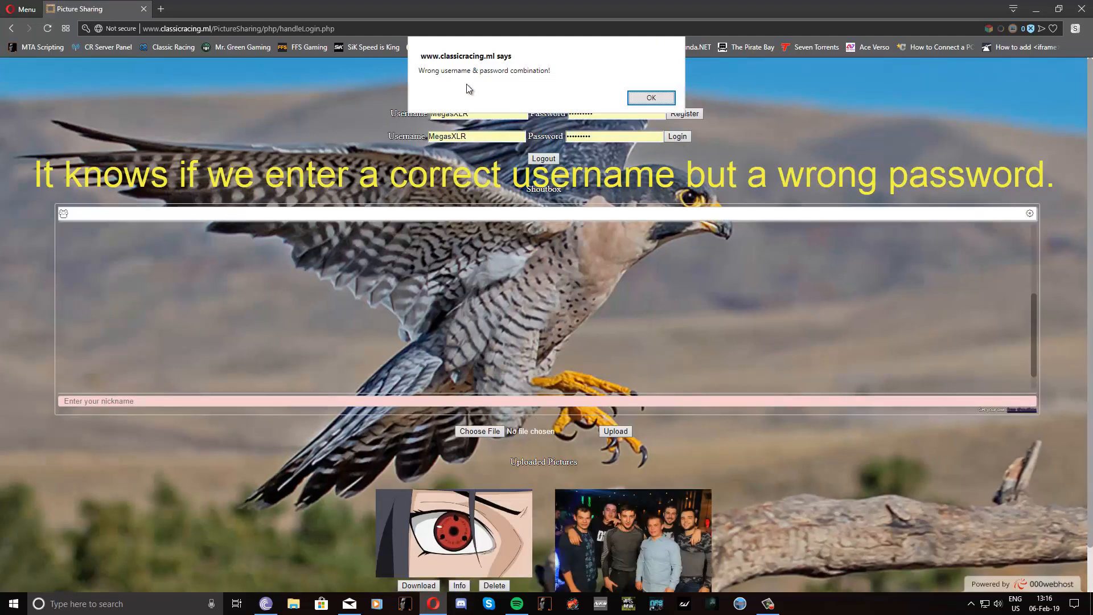
{"action": "left_click", "coordinate": [650, 97]}
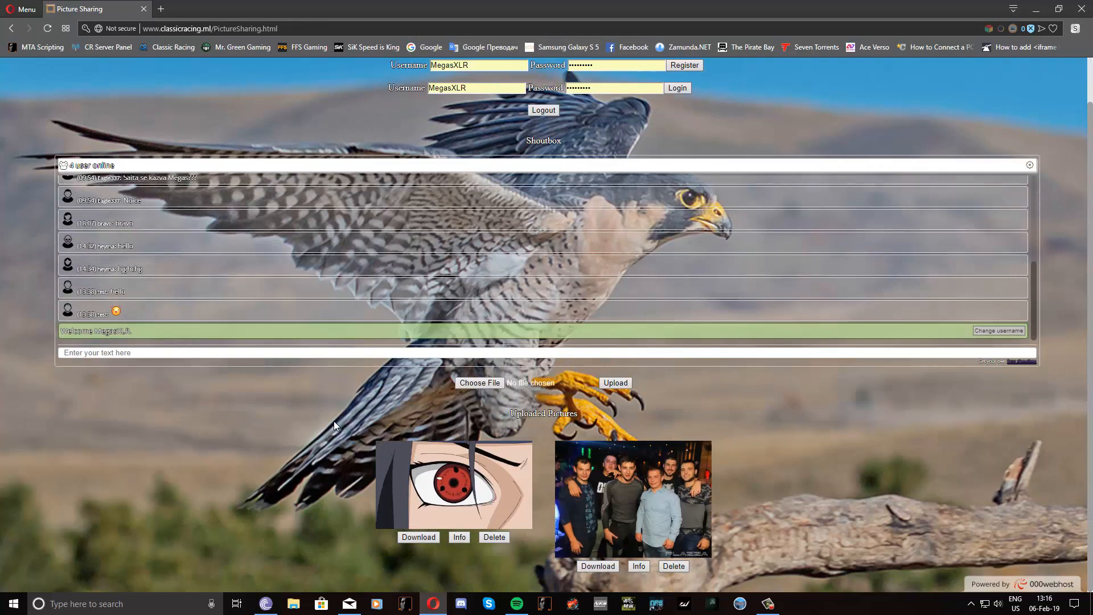
{"action": "left_click", "coordinate": [458, 537]}
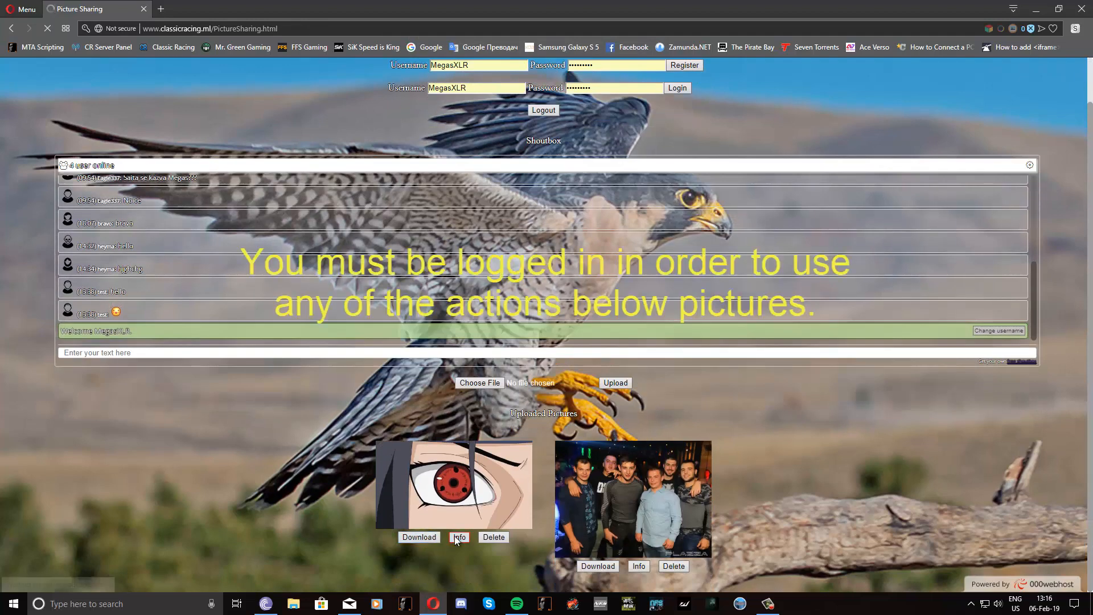
{"action": "left_click", "coordinate": [459, 537]}
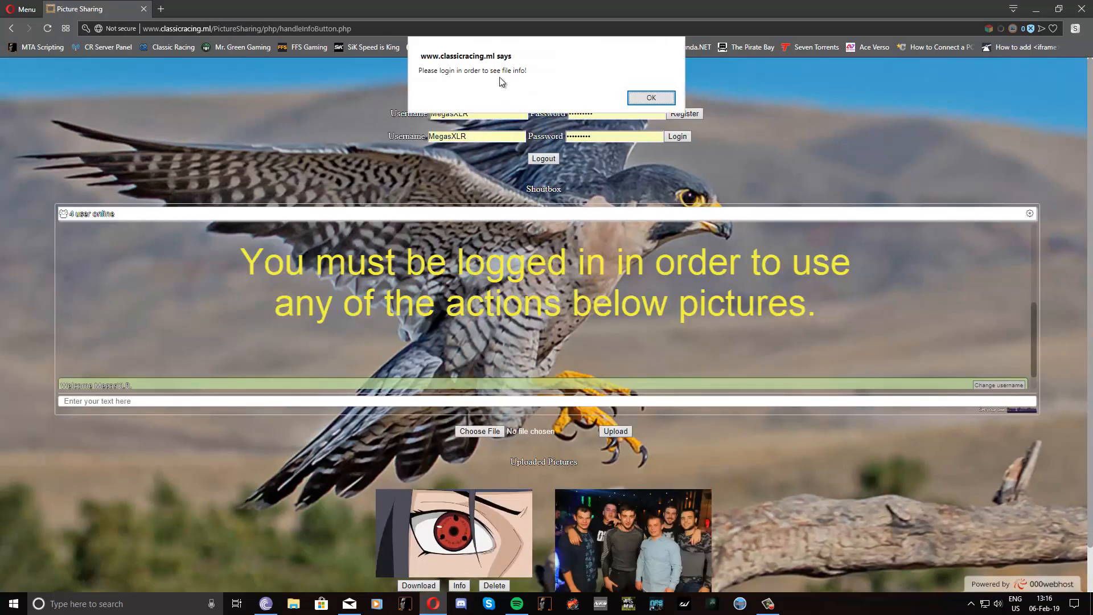
{"action": "left_click", "coordinate": [650, 97]}
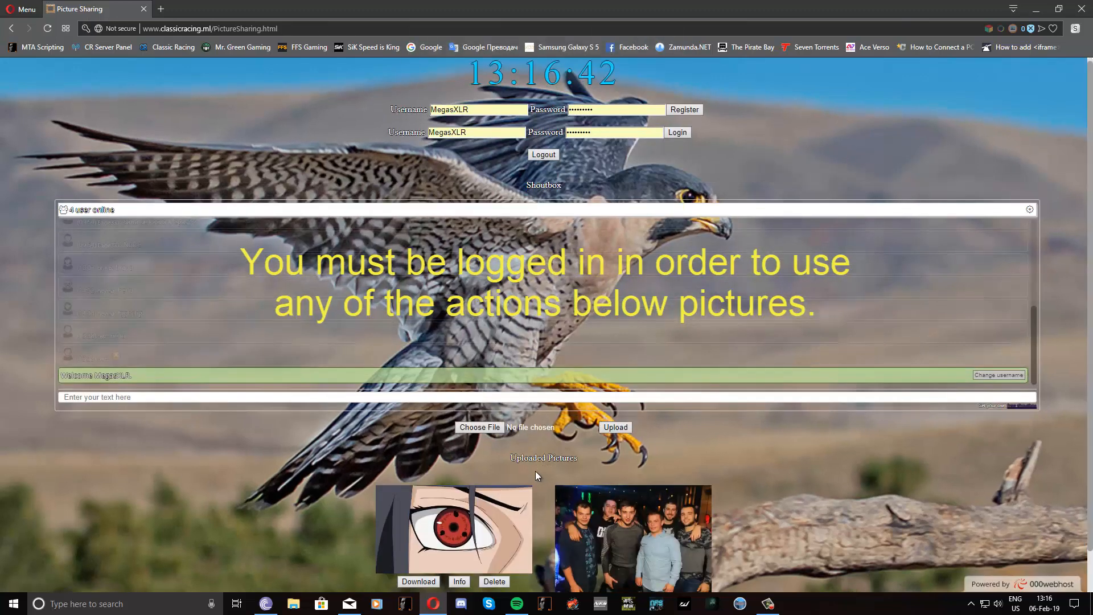
{"action": "left_click", "coordinate": [418, 580]}
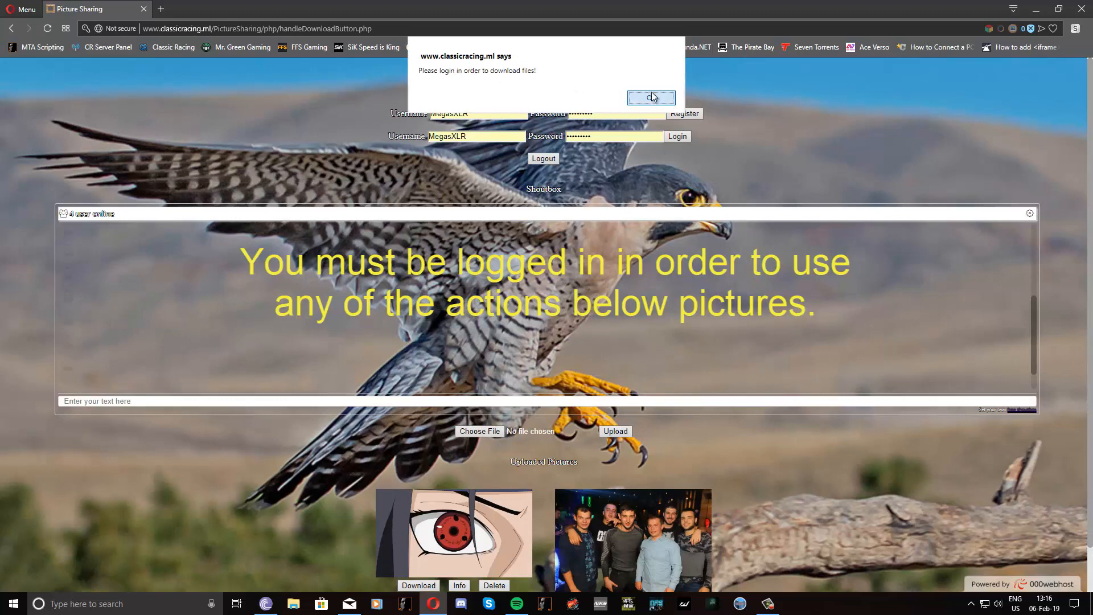
{"action": "left_click", "coordinate": [650, 98]}
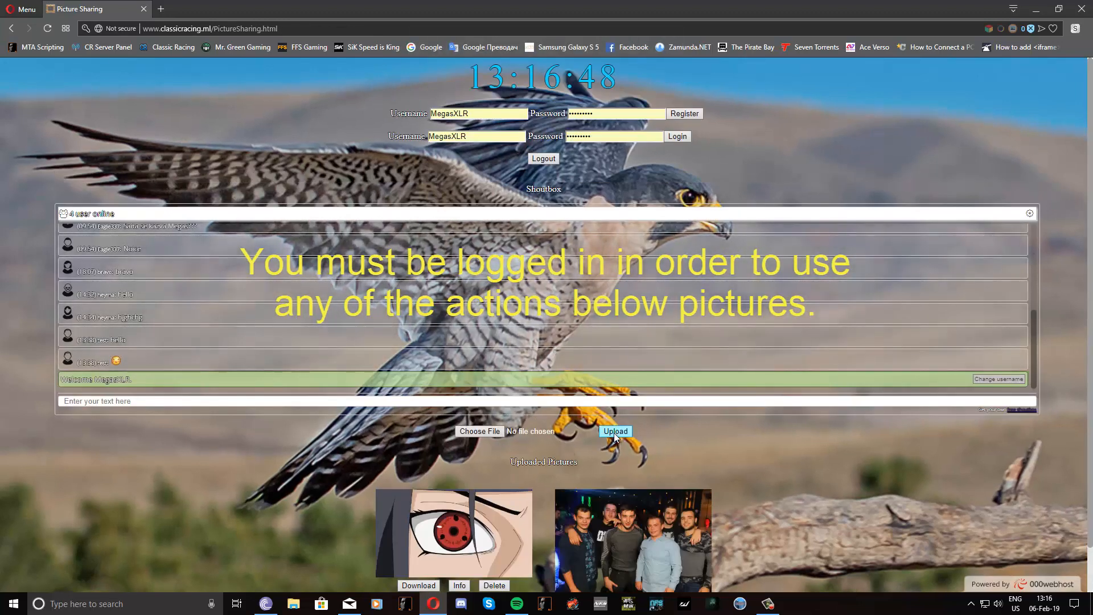
{"action": "left_click", "coordinate": [615, 431]}
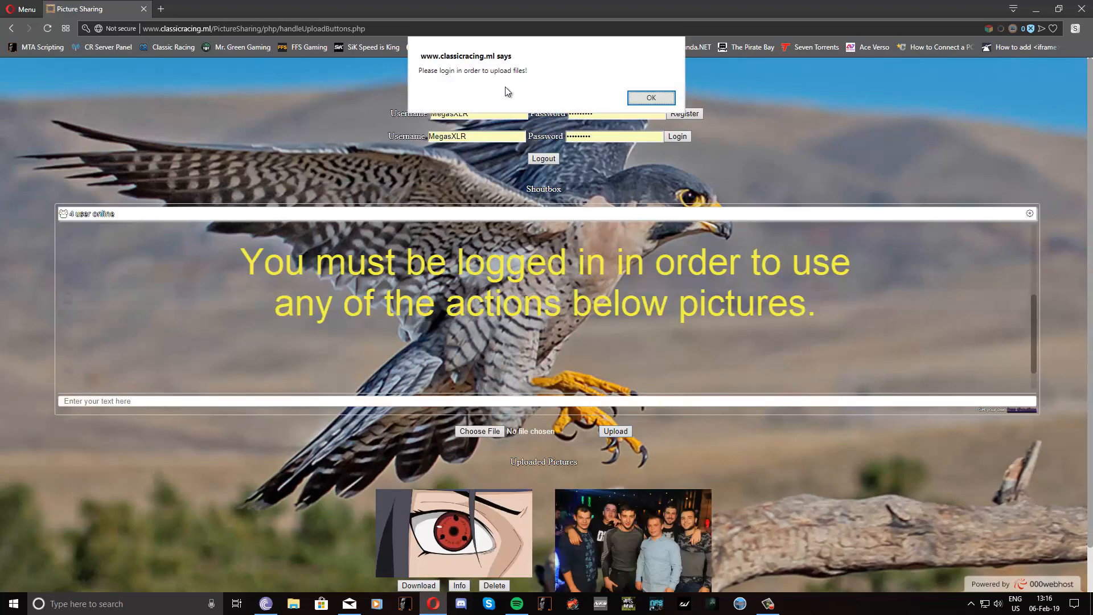
{"action": "left_click", "coordinate": [650, 97]}
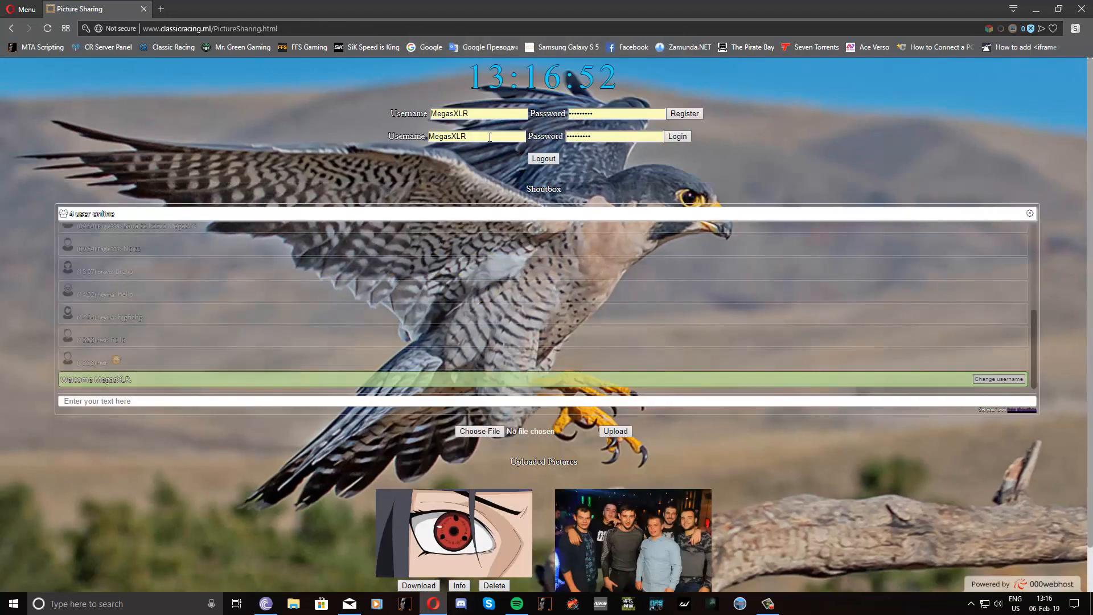
- Log in with the autofilled MegasXLR credentials and dismiss the welcome alert
{"action": "left_click", "coordinate": [677, 136]}
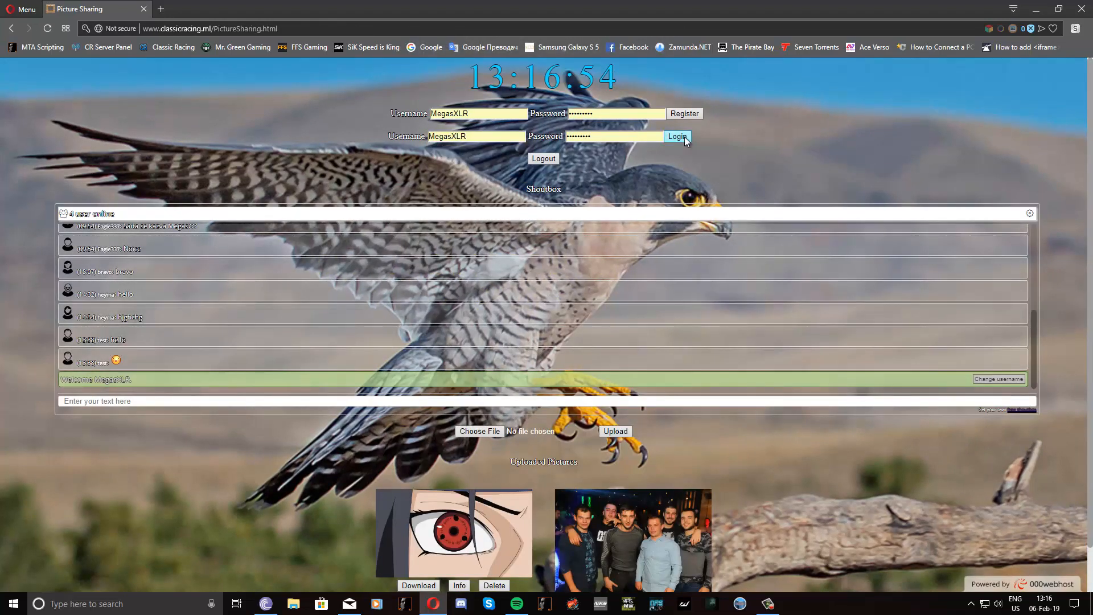
{"action": "left_click", "coordinate": [678, 136]}
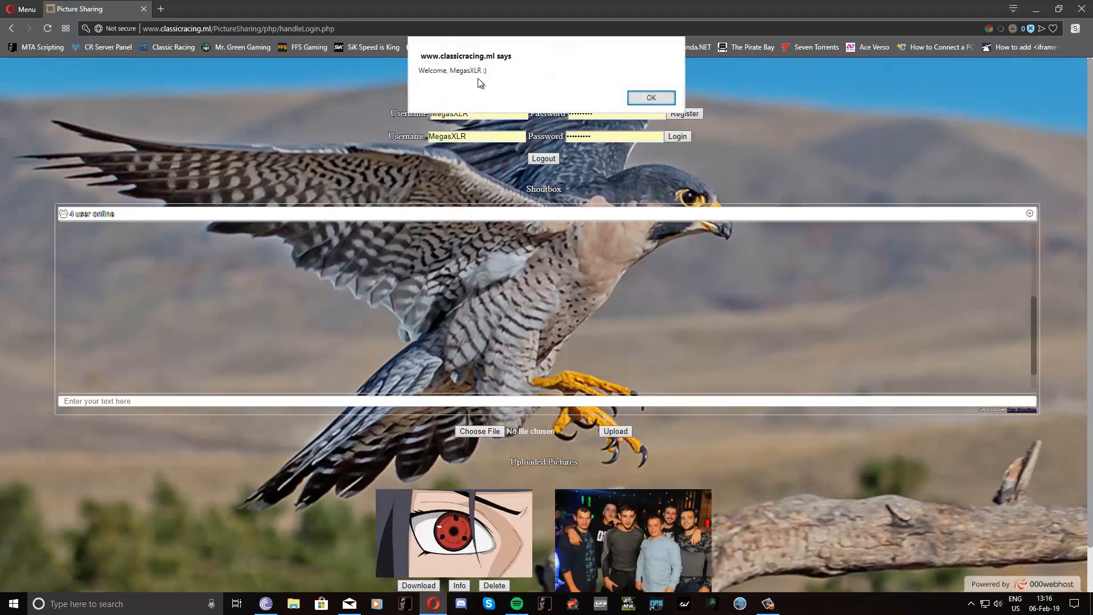
{"action": "left_click", "coordinate": [650, 97]}
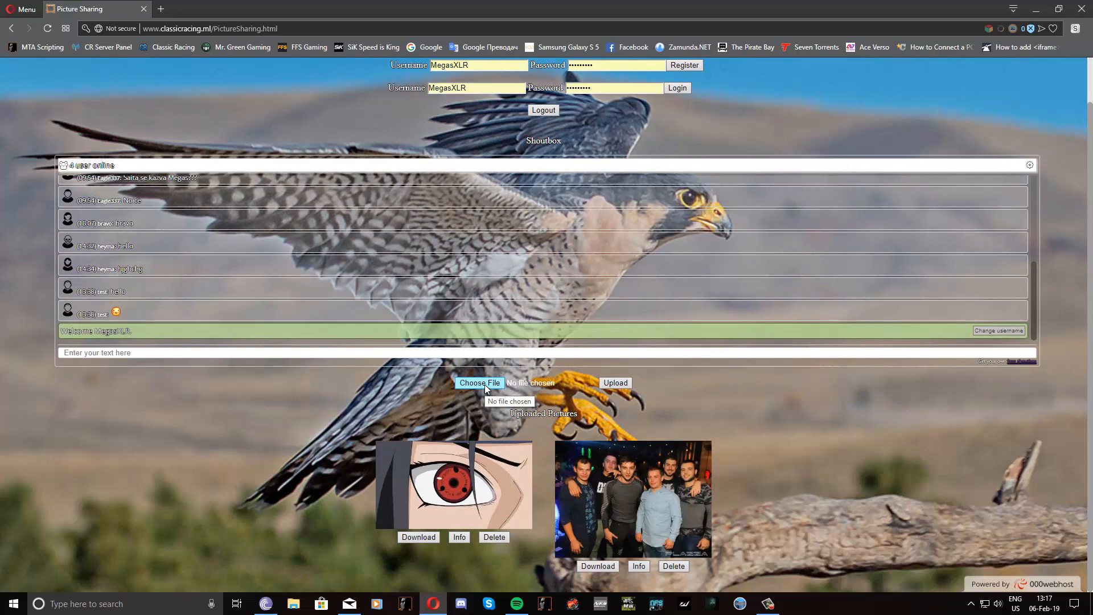
- Upload MegasLogo.png from the RANDOM STUFF (D:) drive to the gallery
{"action": "left_click", "coordinate": [479, 382]}
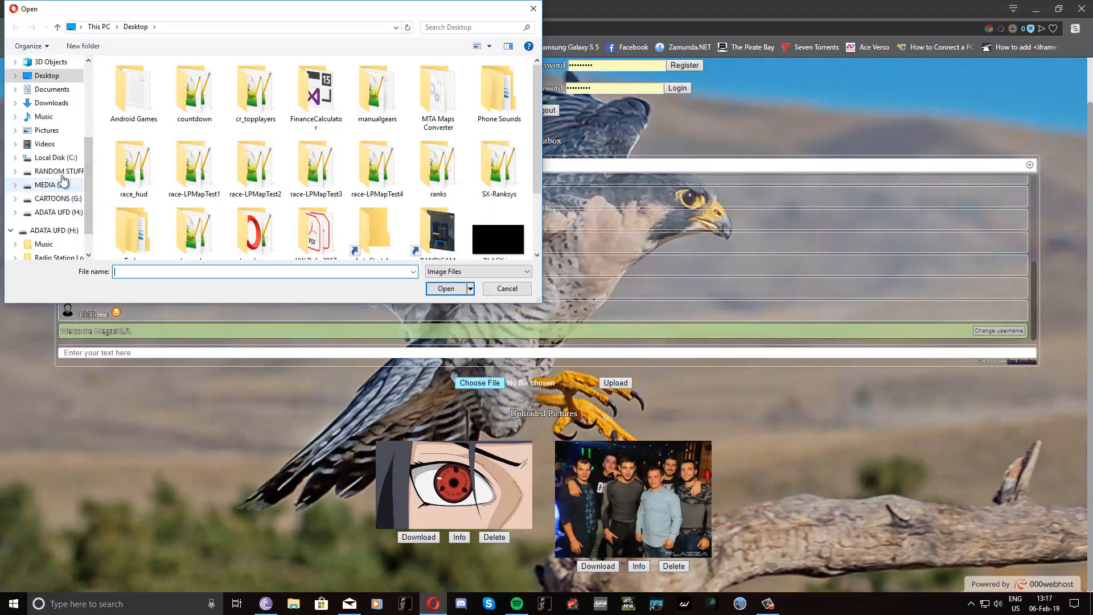
{"action": "left_click", "coordinate": [60, 171]}
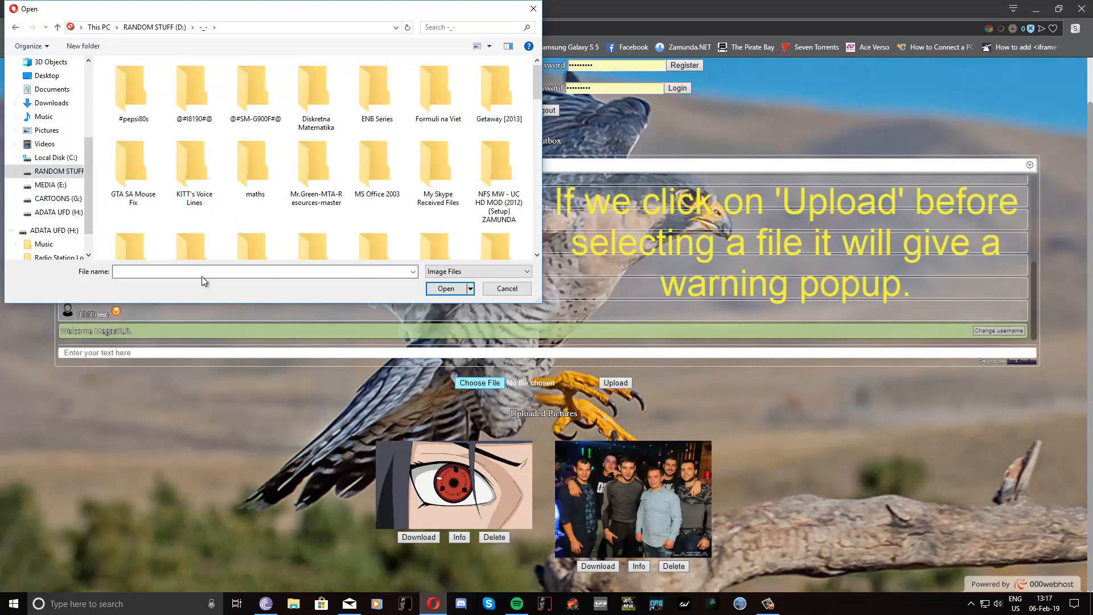
{"action": "type", "text": "megas"}
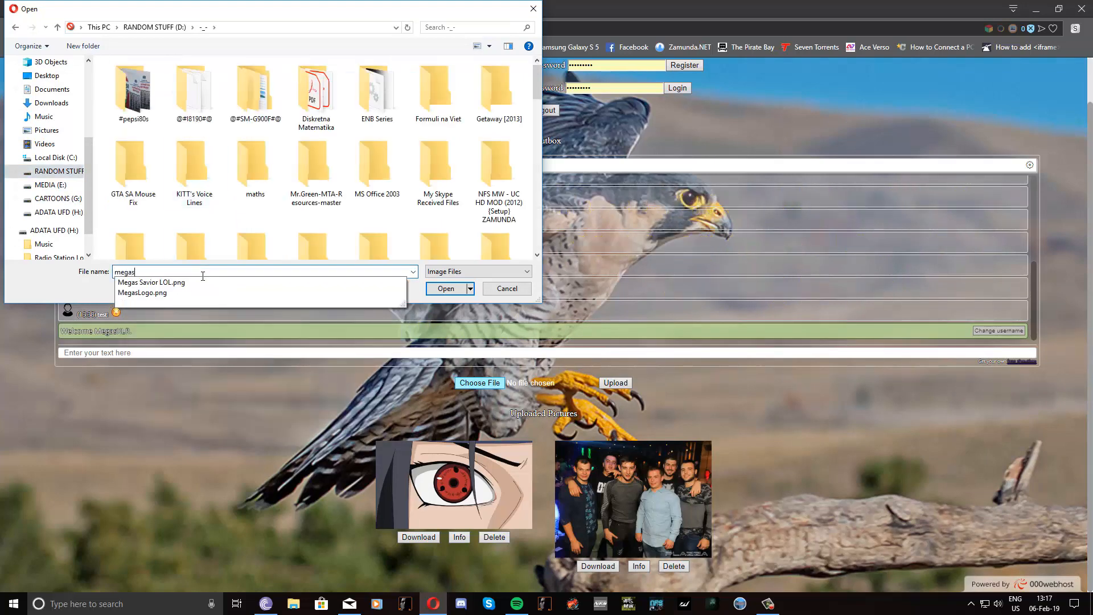
{"action": "left_click", "coordinate": [449, 288]}
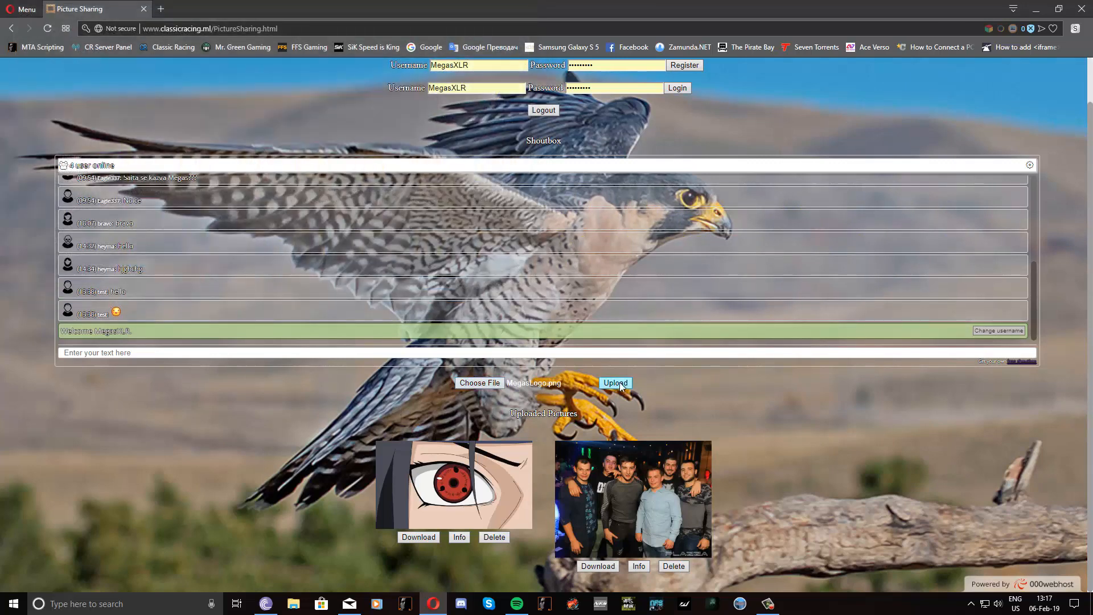
{"action": "left_click", "coordinate": [615, 382]}
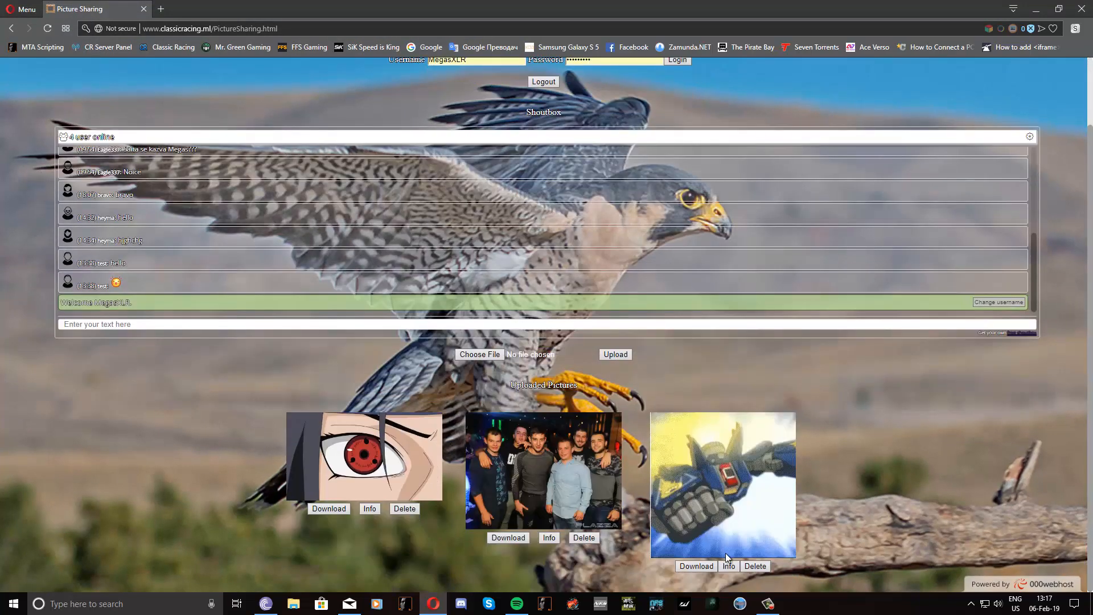
{"action": "left_click", "coordinate": [728, 566]}
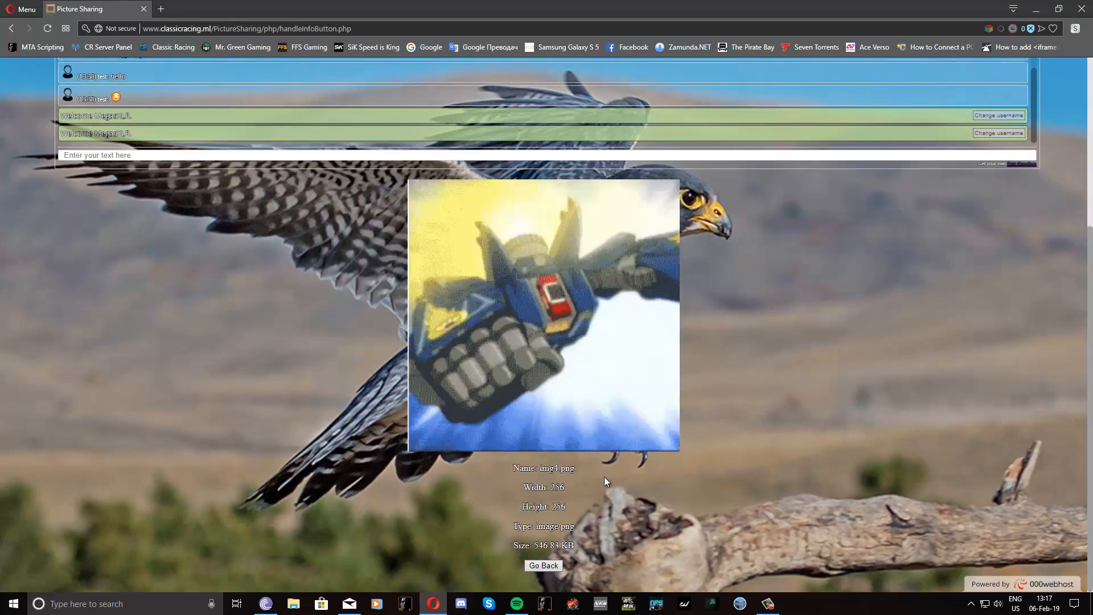
{"action": "mouse_move", "coordinate": [578, 500]}
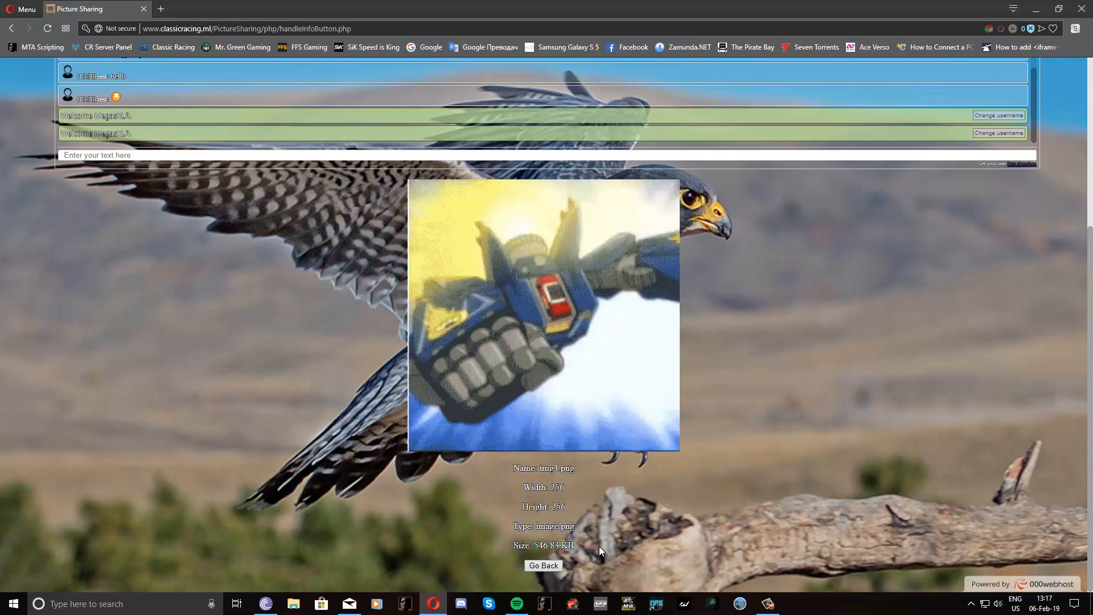
{"action": "left_click", "coordinate": [543, 565]}
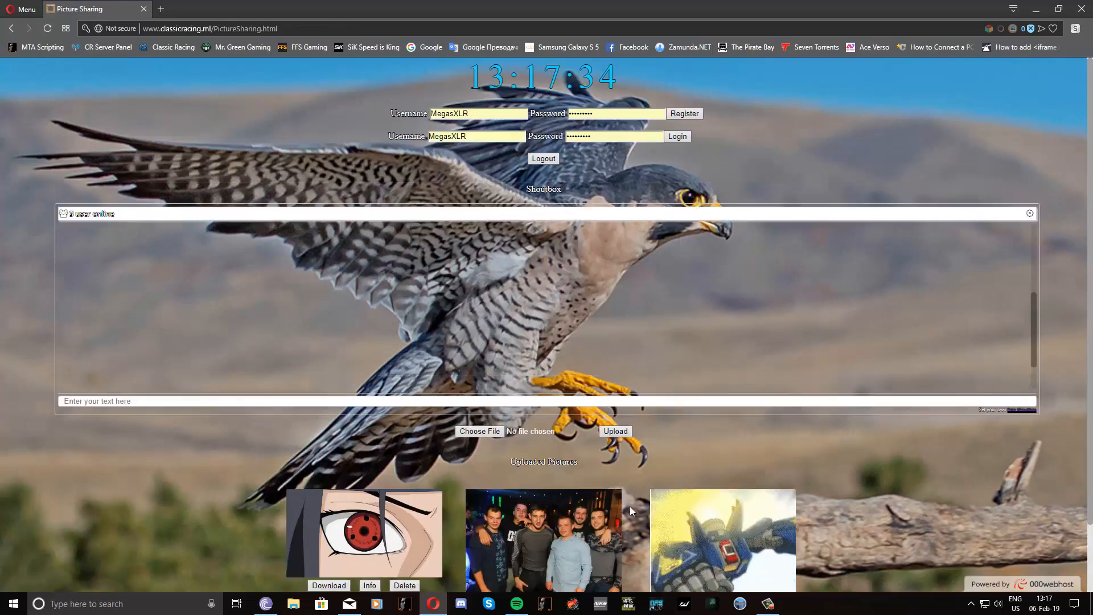
{"action": "scroll", "scroll_direction": "down", "scroll_amount": 3}
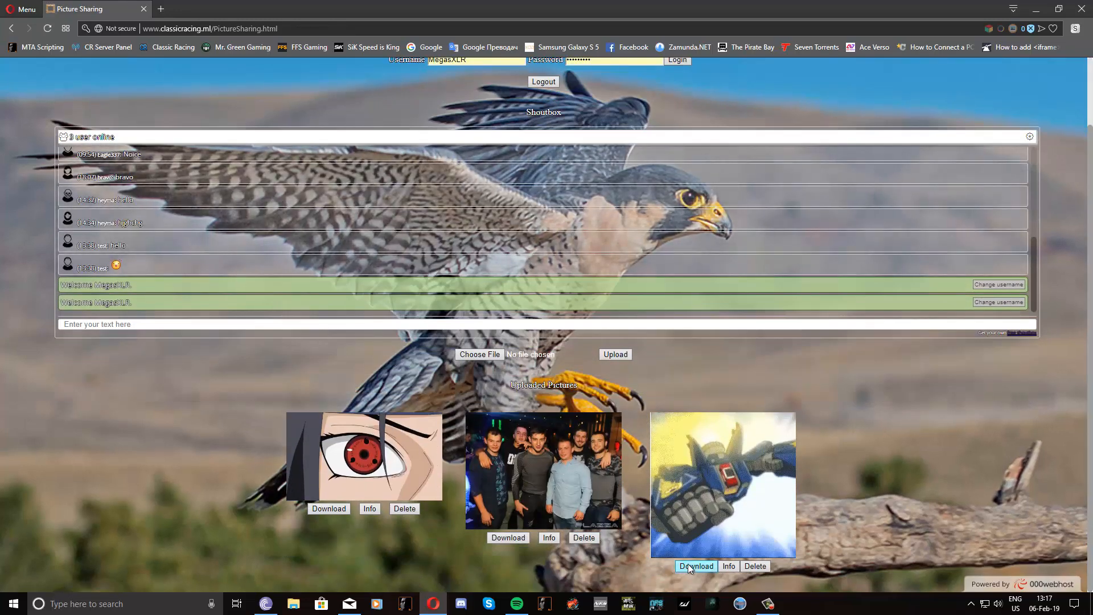
{"action": "left_click", "coordinate": [696, 565]}
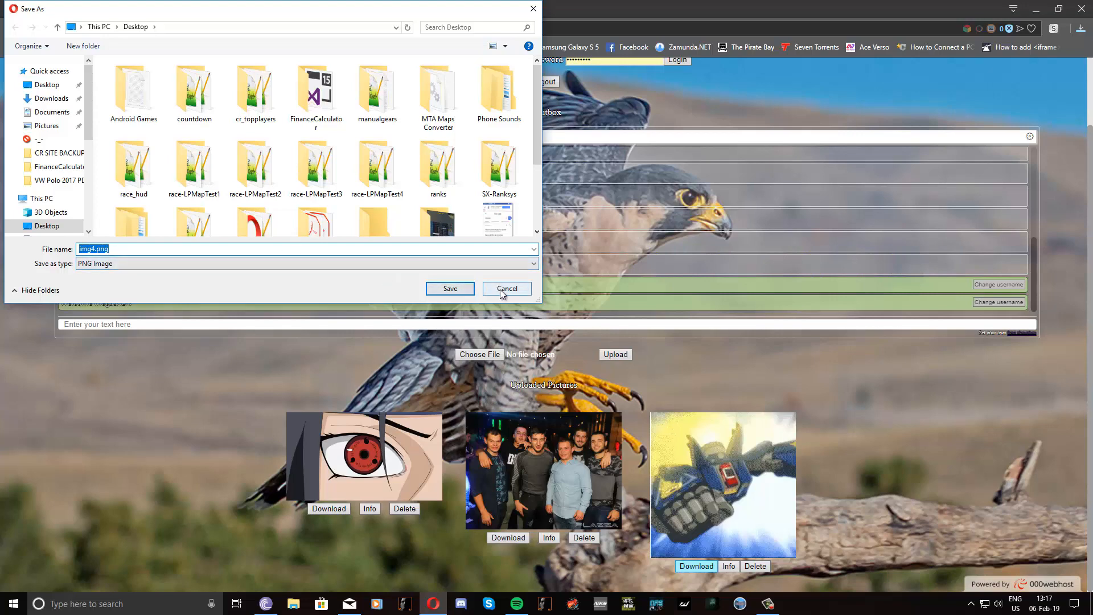
{"action": "left_click", "coordinate": [507, 289]}
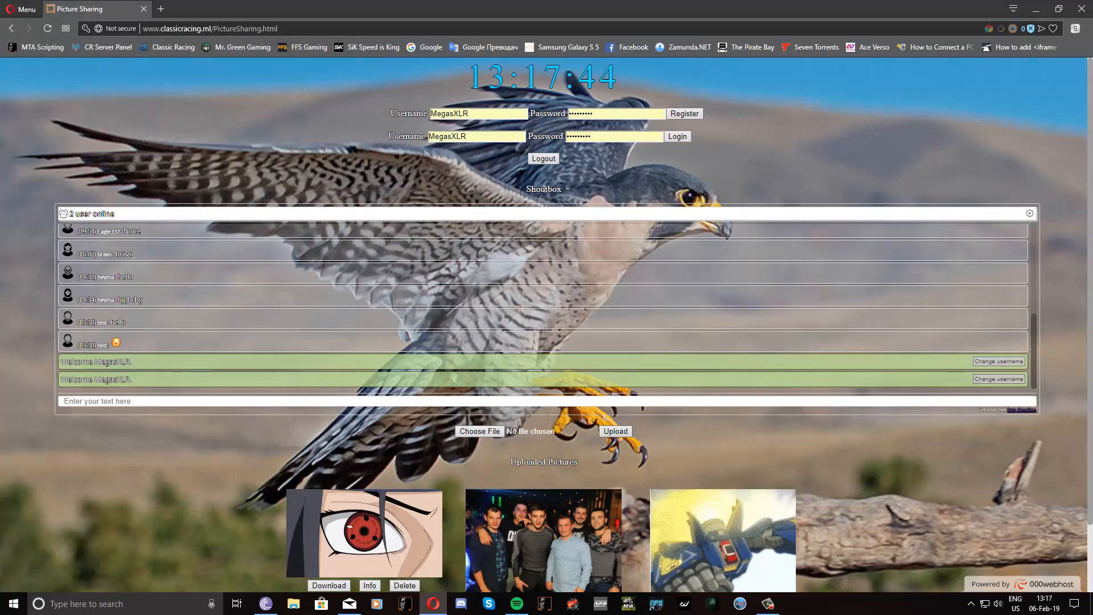
- Log out, log in with the test account, and dismiss the welcome popup
{"action": "left_click", "coordinate": [543, 158]}
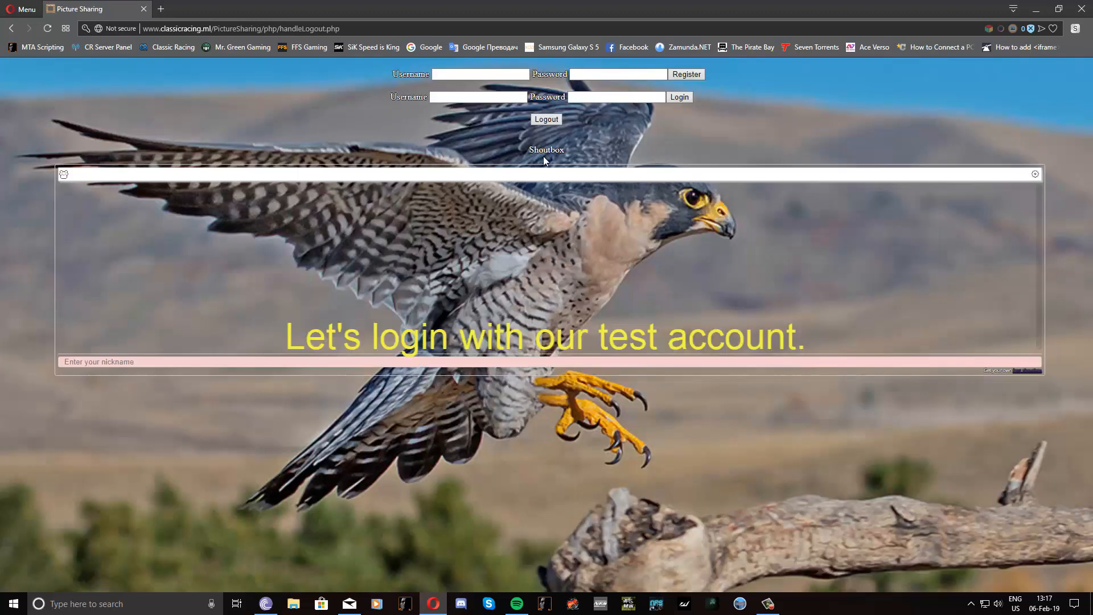
{"action": "left_click", "coordinate": [547, 118]}
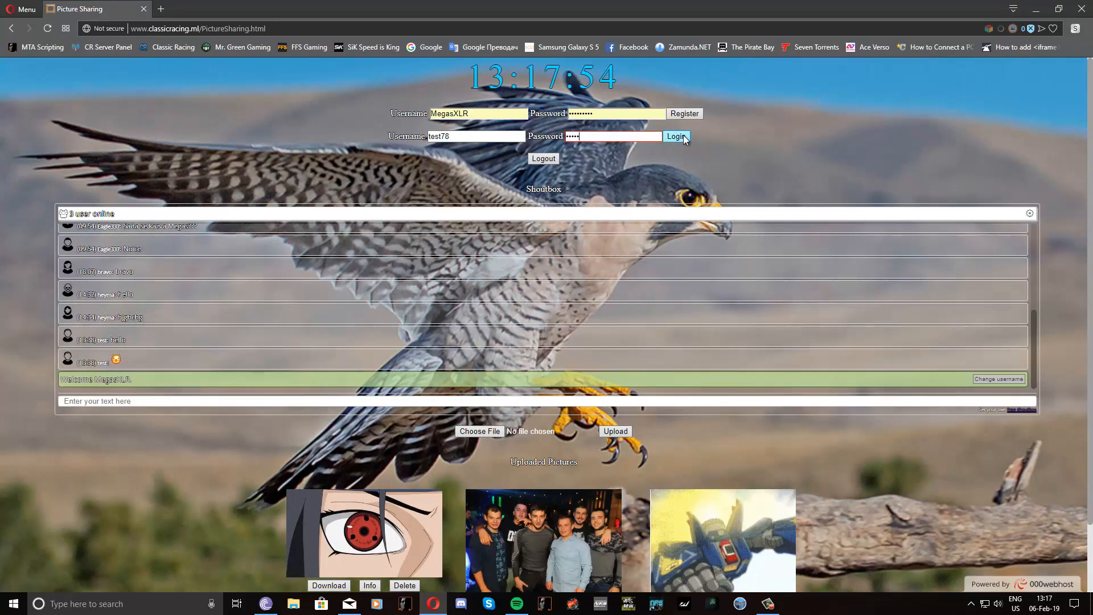
{"action": "left_click", "coordinate": [675, 136]}
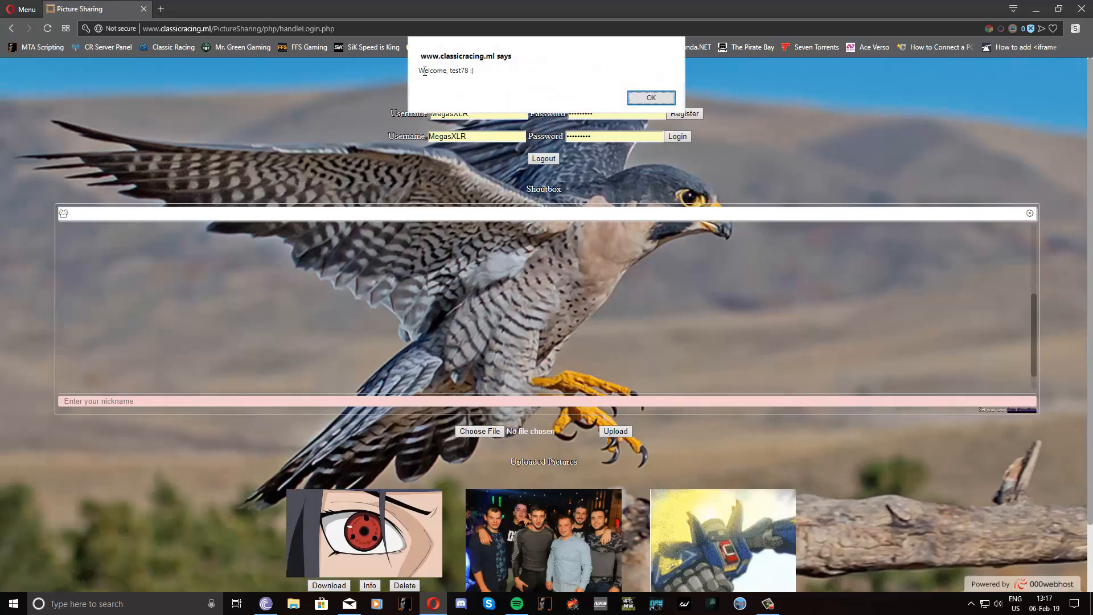
{"action": "left_click", "coordinate": [651, 96]}
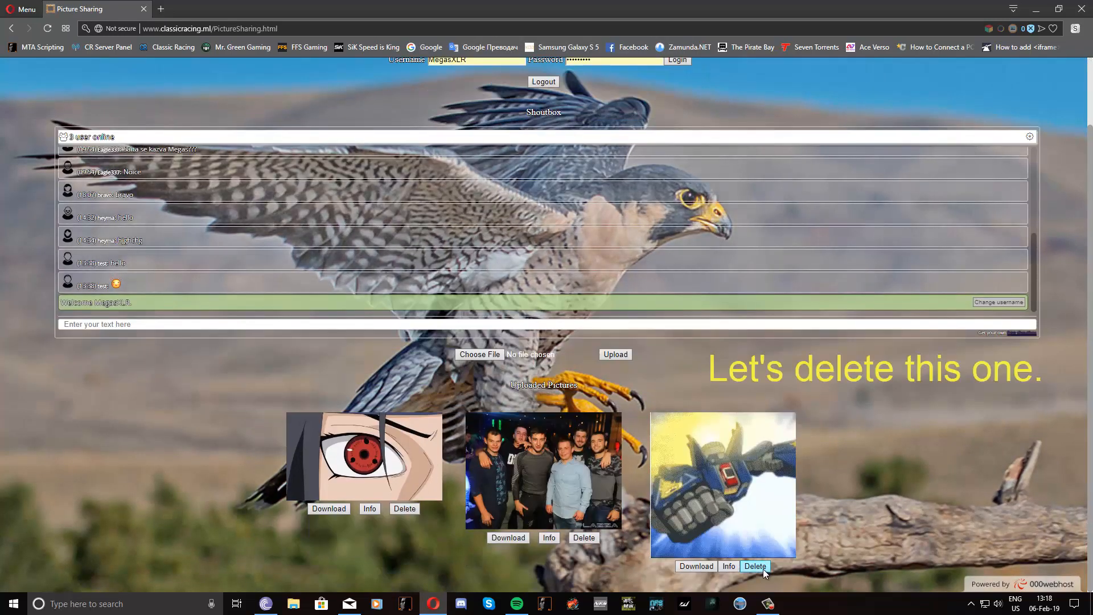
- Attempt deleting the robot picture, dismiss the uploader-only alert, and log out
{"action": "left_click", "coordinate": [755, 566]}
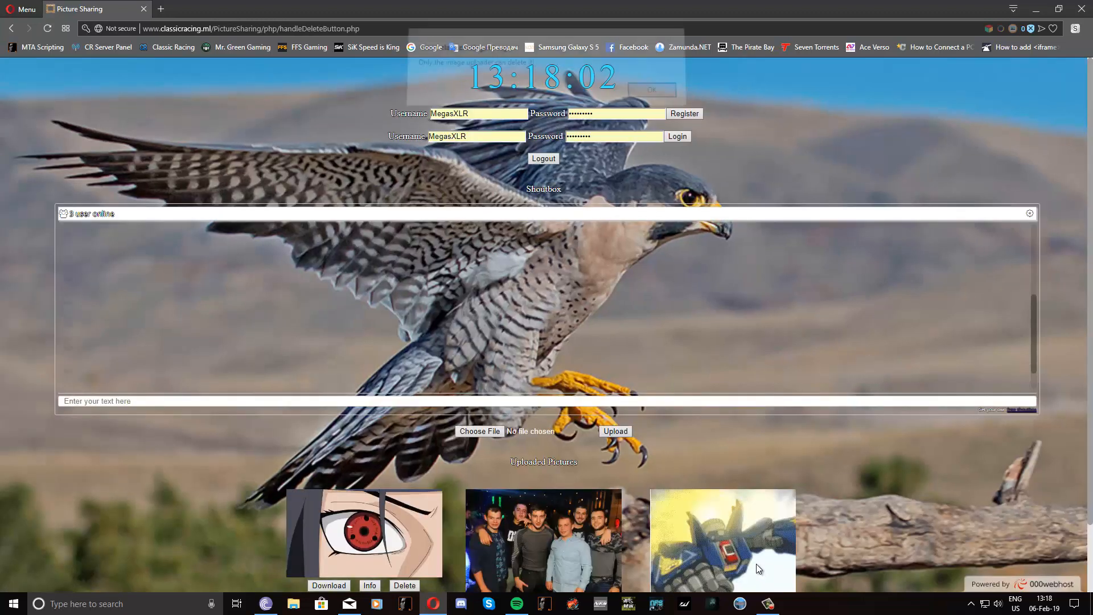
{"action": "left_click", "coordinate": [404, 584]}
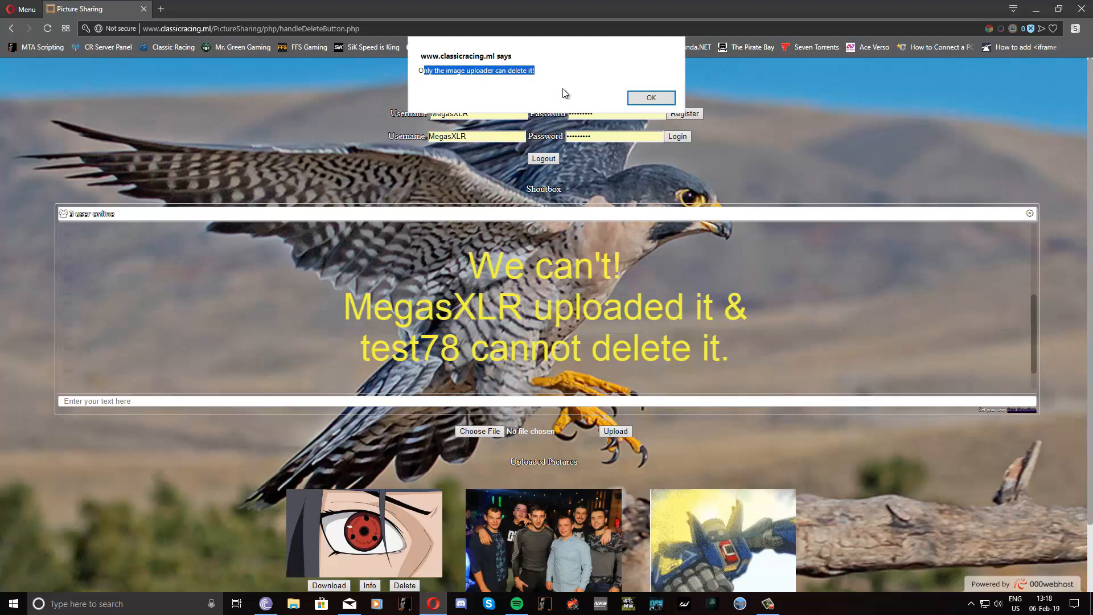
{"action": "left_click", "coordinate": [649, 97]}
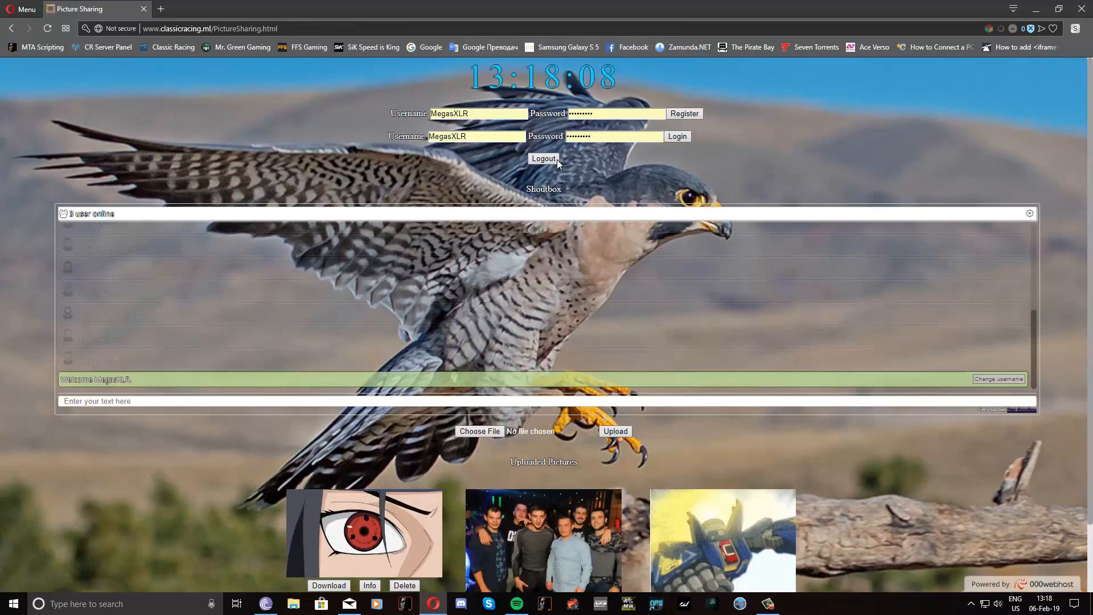
{"action": "left_click", "coordinate": [543, 158]}
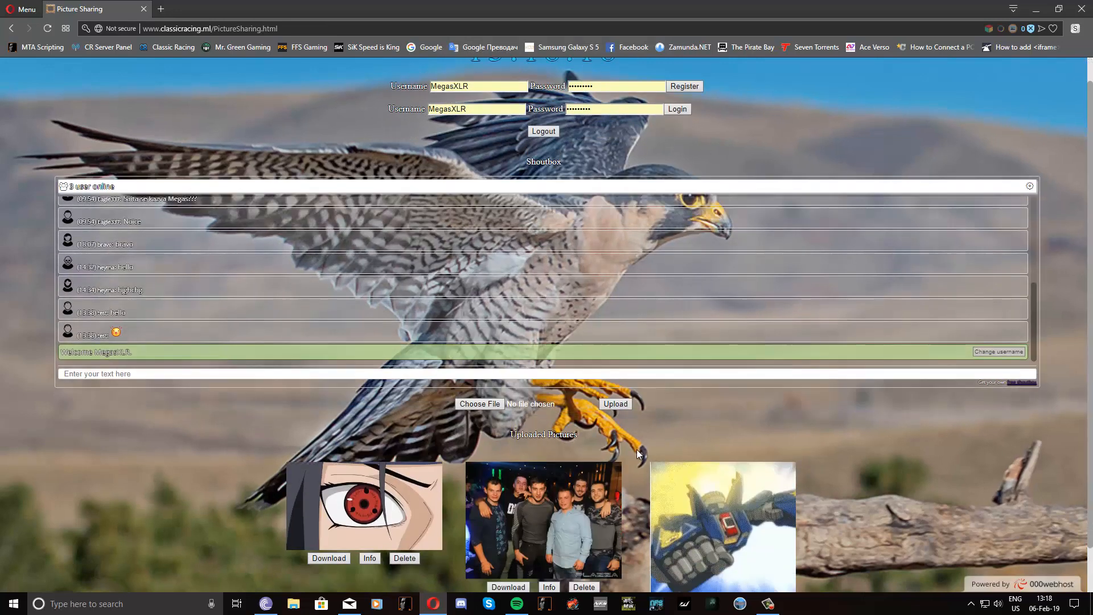
- Attempt deleting the group photo and dismiss the uploader-only warning
{"action": "scroll", "scroll_direction": "down", "scroll_amount": 3}
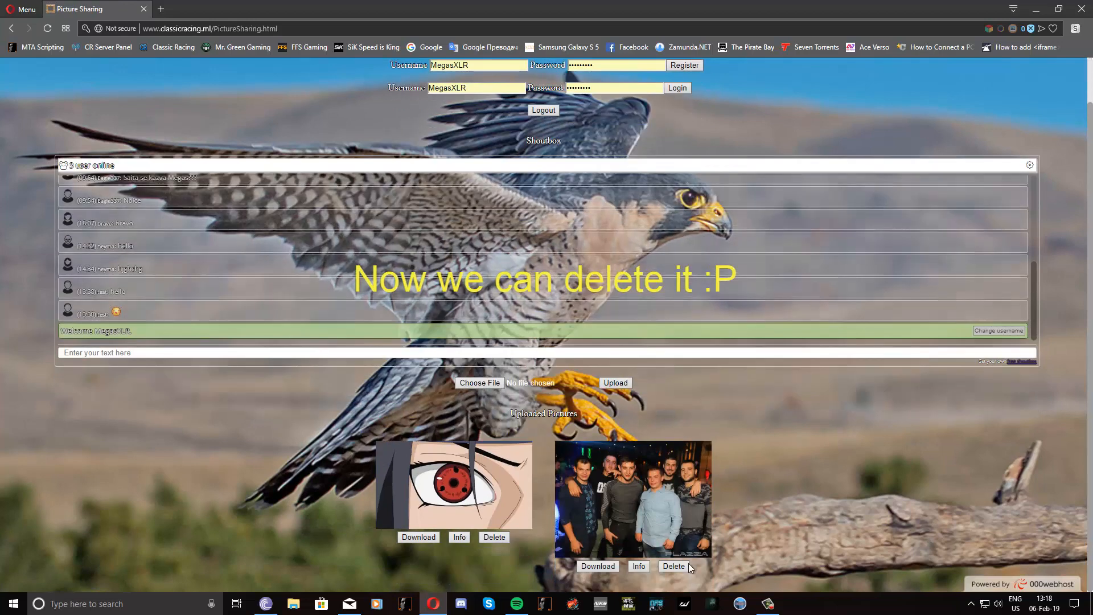
{"action": "left_click", "coordinate": [674, 566]}
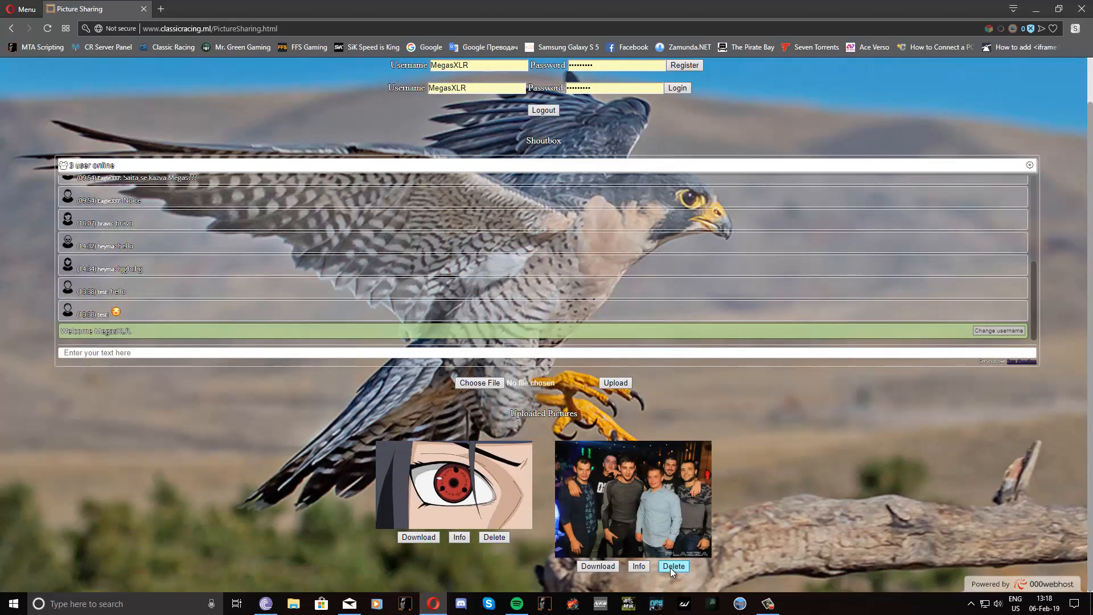
{"action": "left_click", "coordinate": [674, 565]}
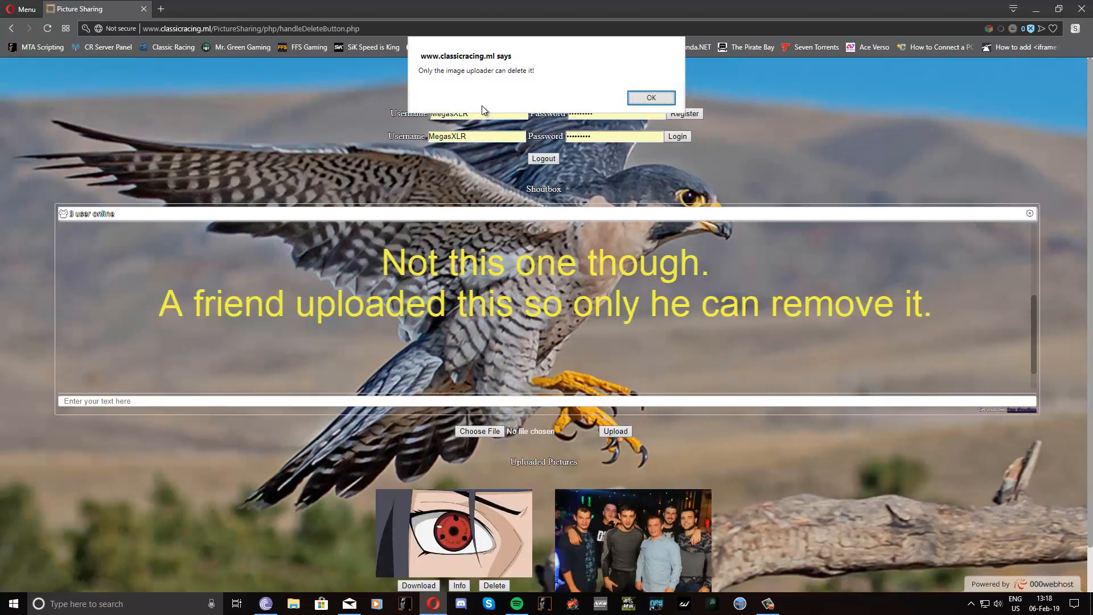
{"action": "left_click", "coordinate": [650, 97]}
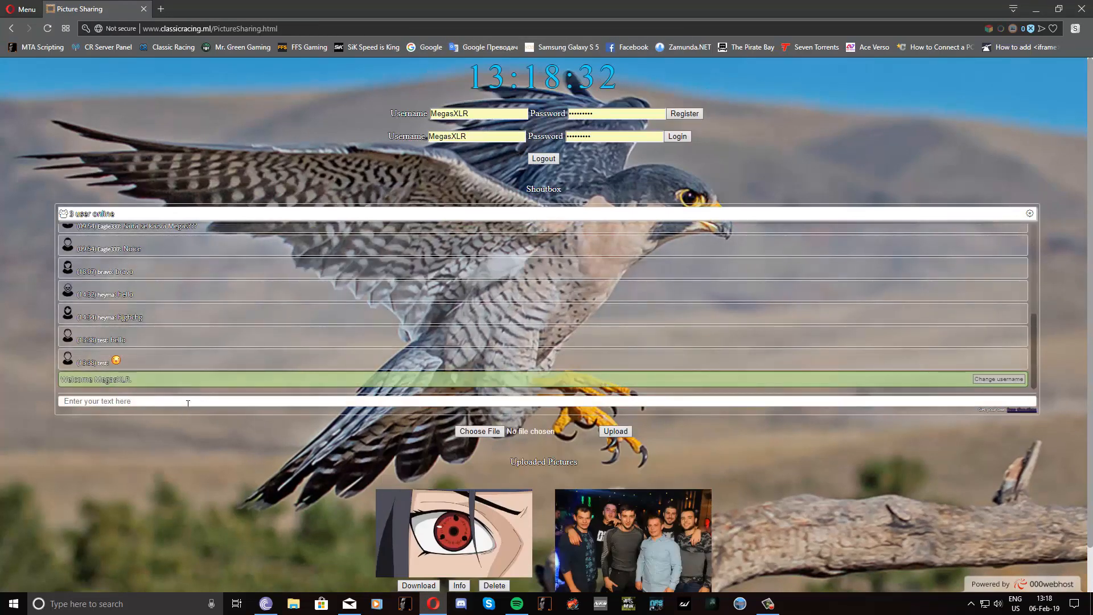
- Post 'Testing out' in the shoutbox, then log out and dismiss the logged-out alert
{"action": "type", "text": "T"}
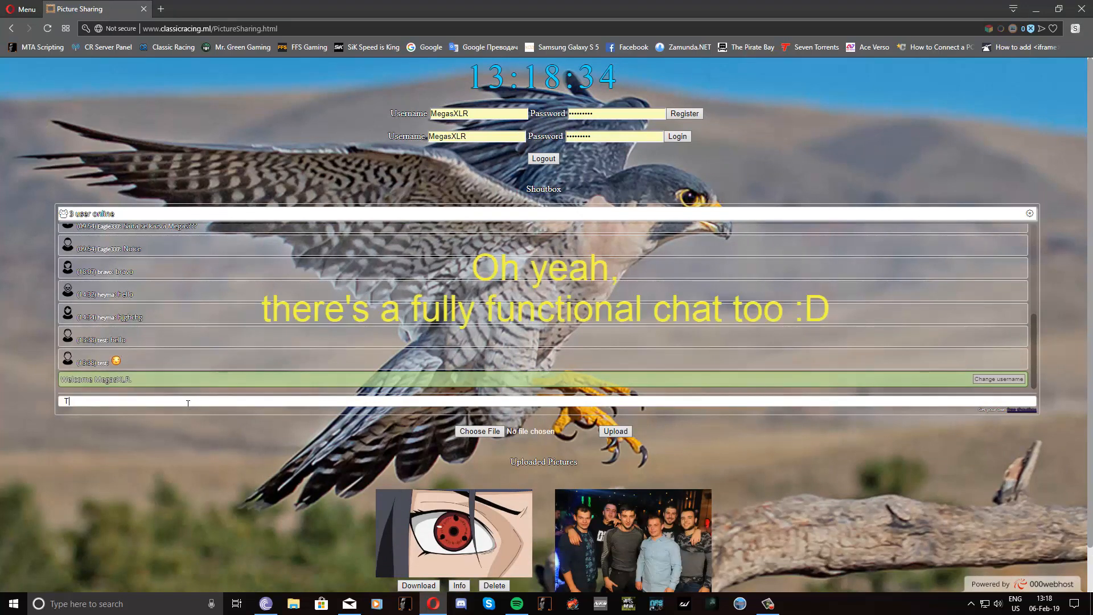
{"action": "type", "text": "esting out"}
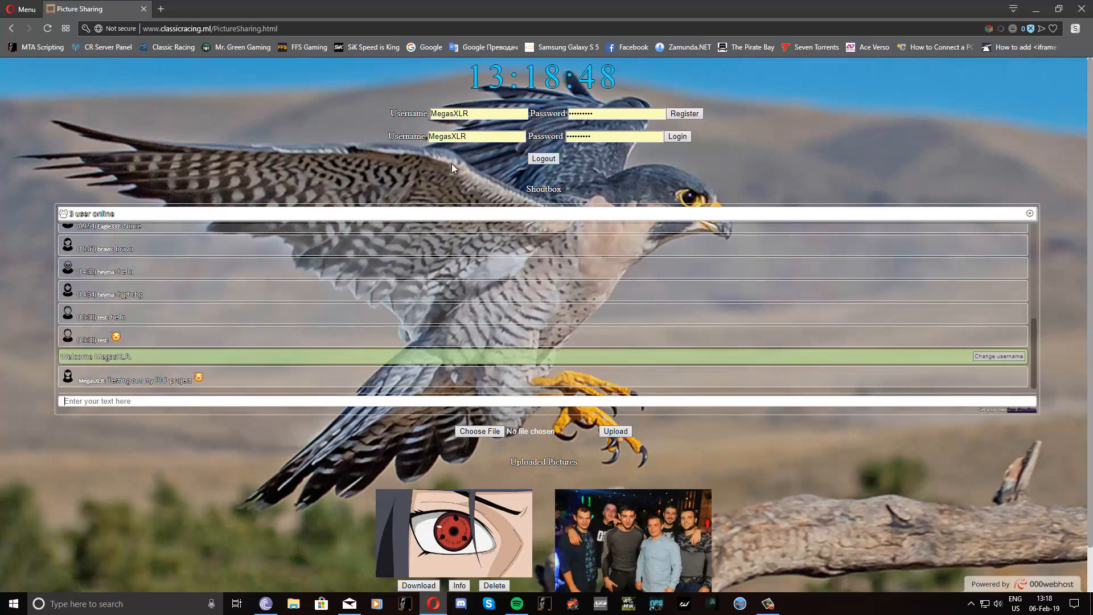
{"action": "left_click", "coordinate": [543, 158]}
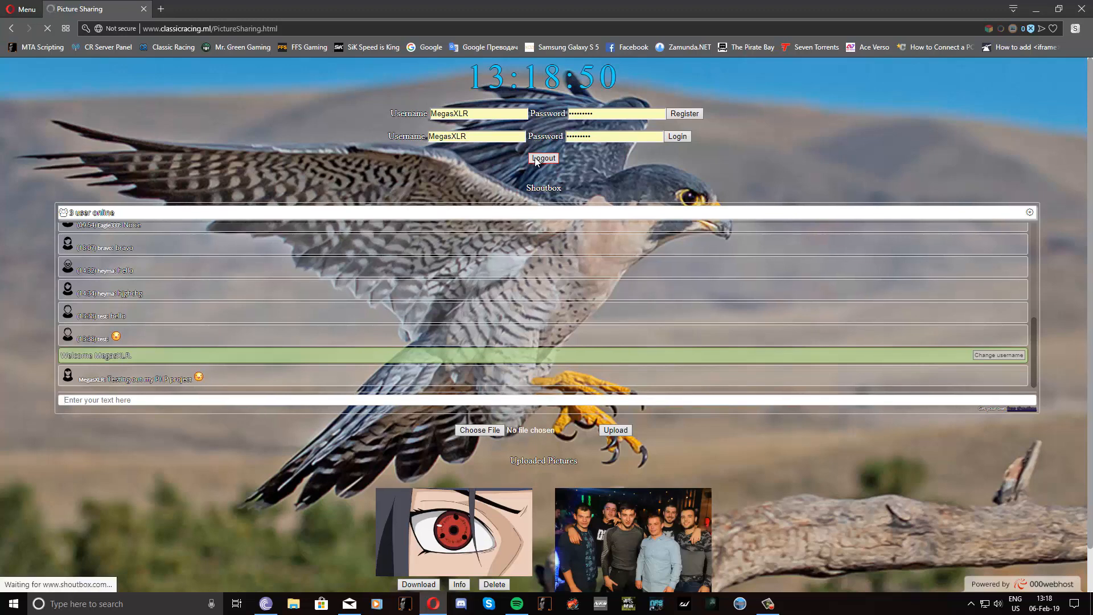
{"action": "left_click", "coordinate": [543, 158]}
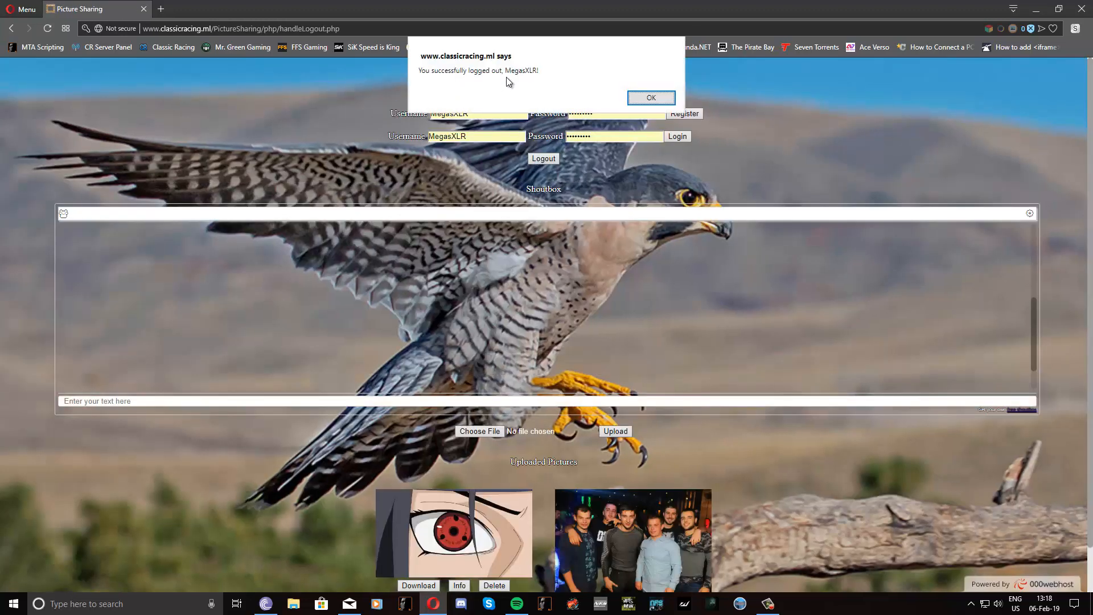
{"action": "left_click", "coordinate": [650, 97]}
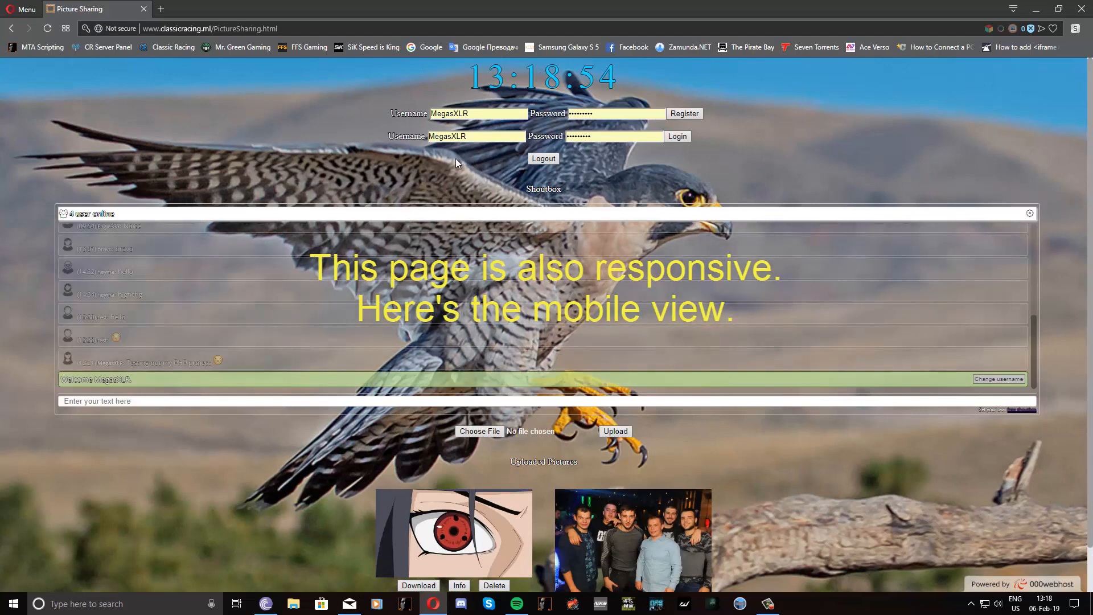
- Narrow the page to phone width via DevTools, then log in as MegasXLR and dismiss the welcome
{"action": "key", "text": "F12"}
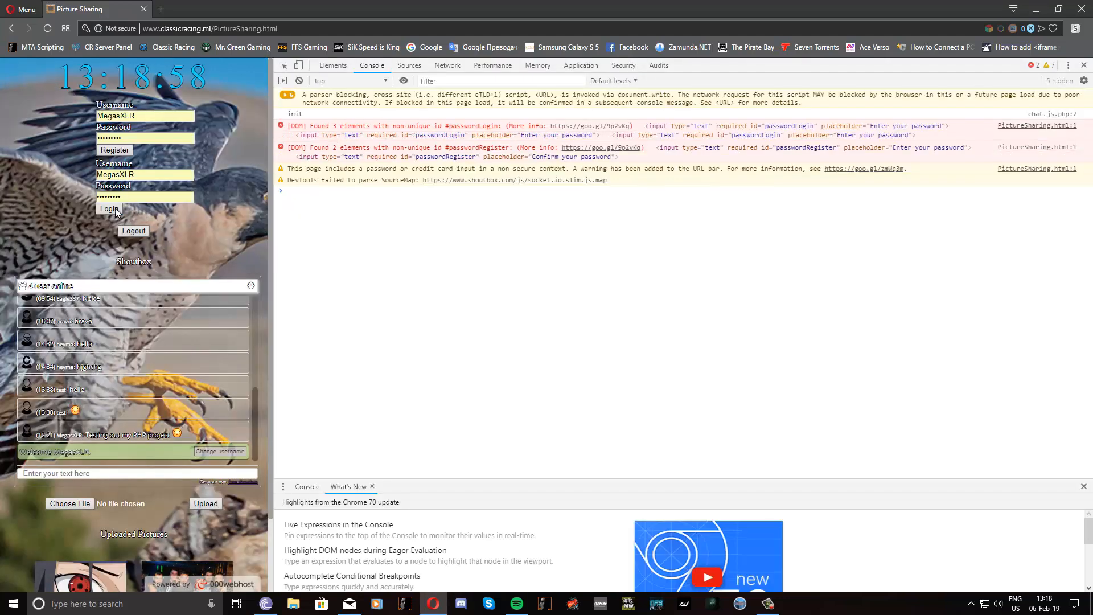
{"action": "left_click", "coordinate": [108, 208]}
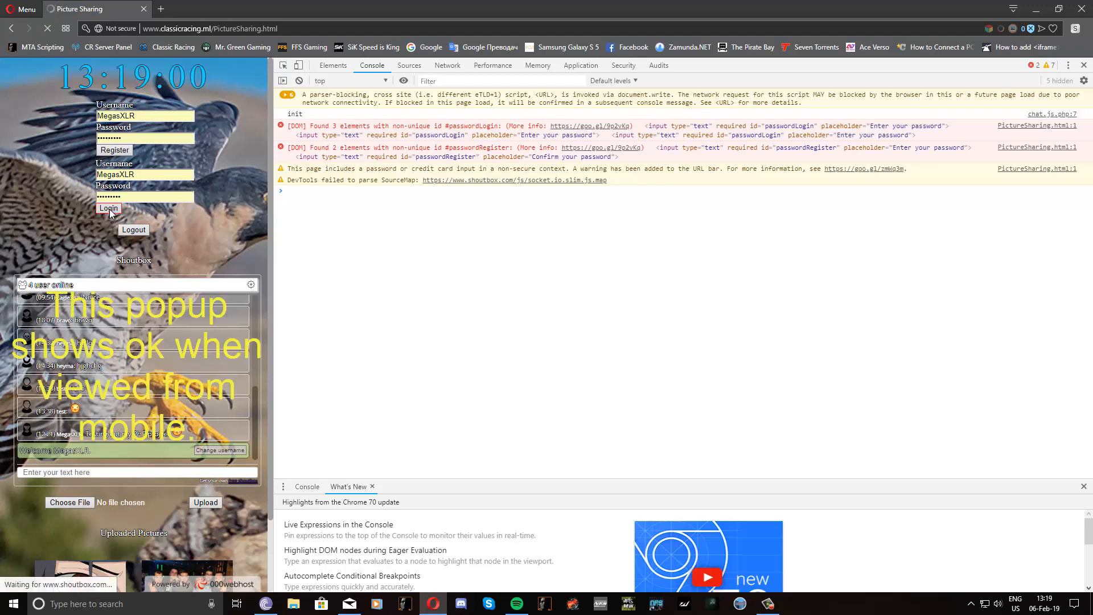
{"action": "left_click", "coordinate": [109, 209]}
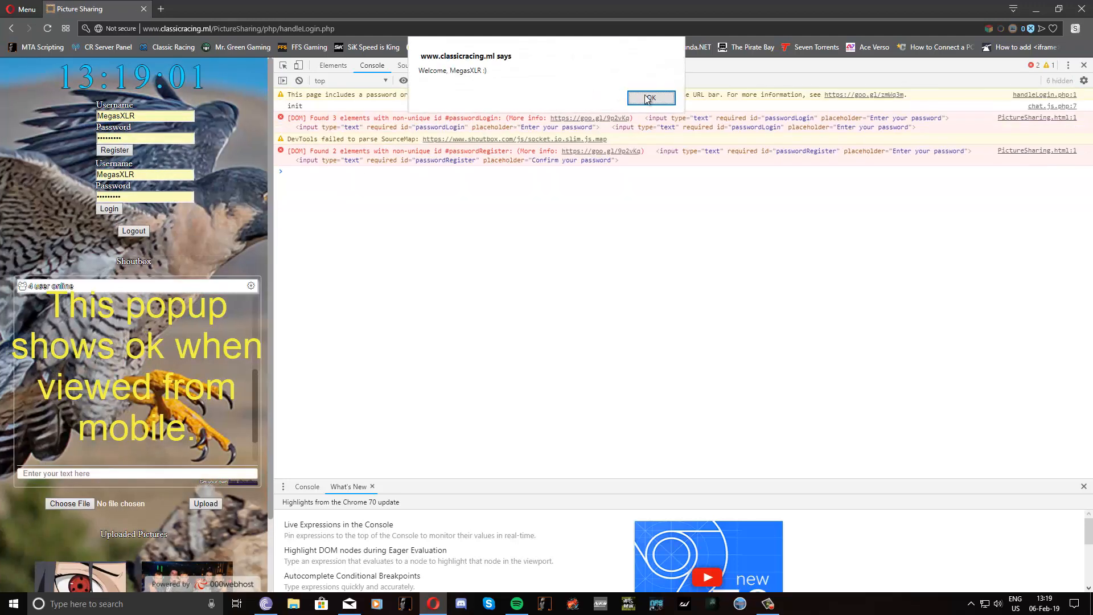